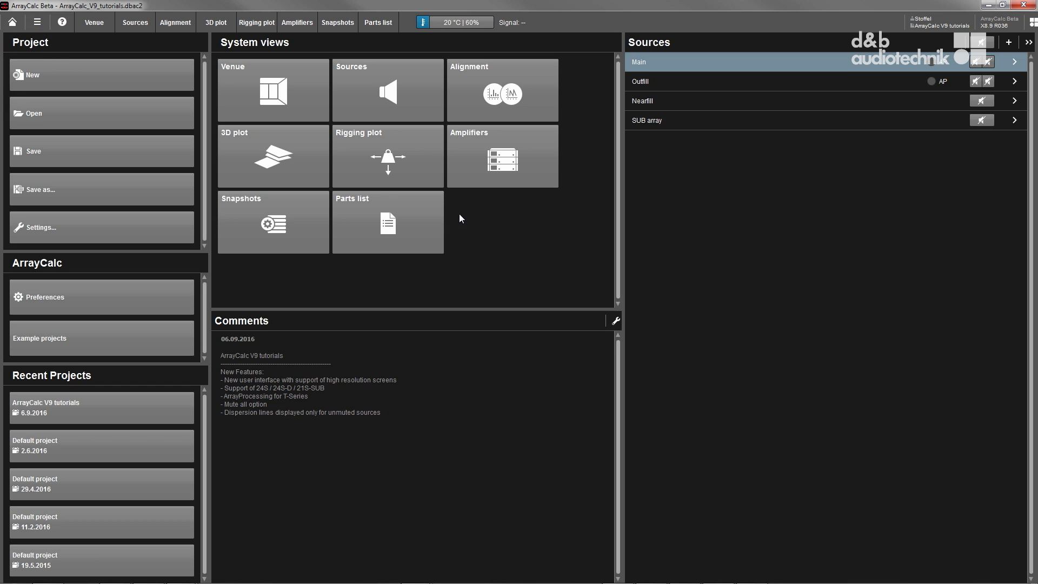
{"action": "mouse_move", "coordinate": [75, 139]}
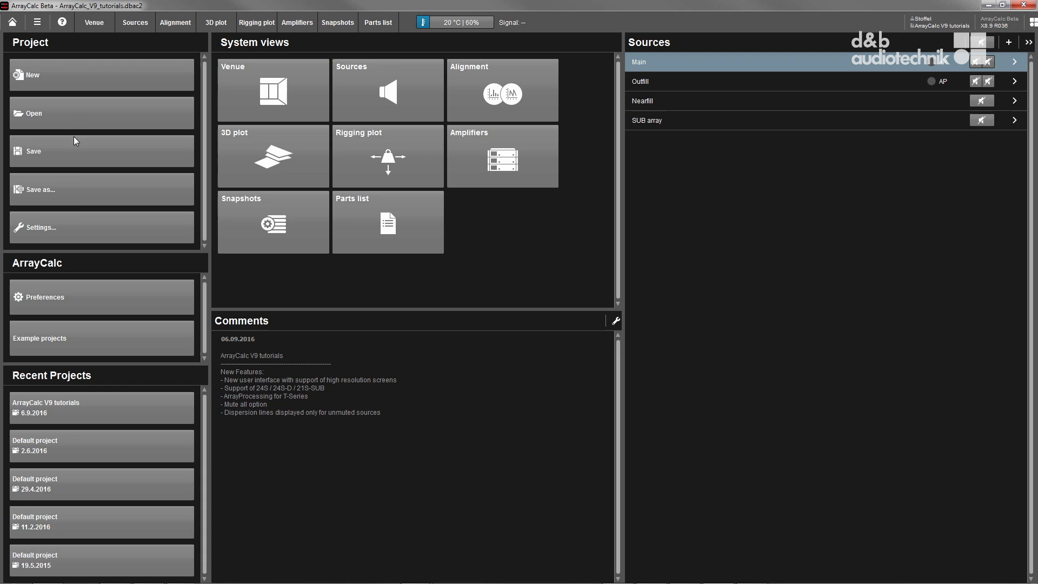
{"action": "mouse_move", "coordinate": [75, 208]}
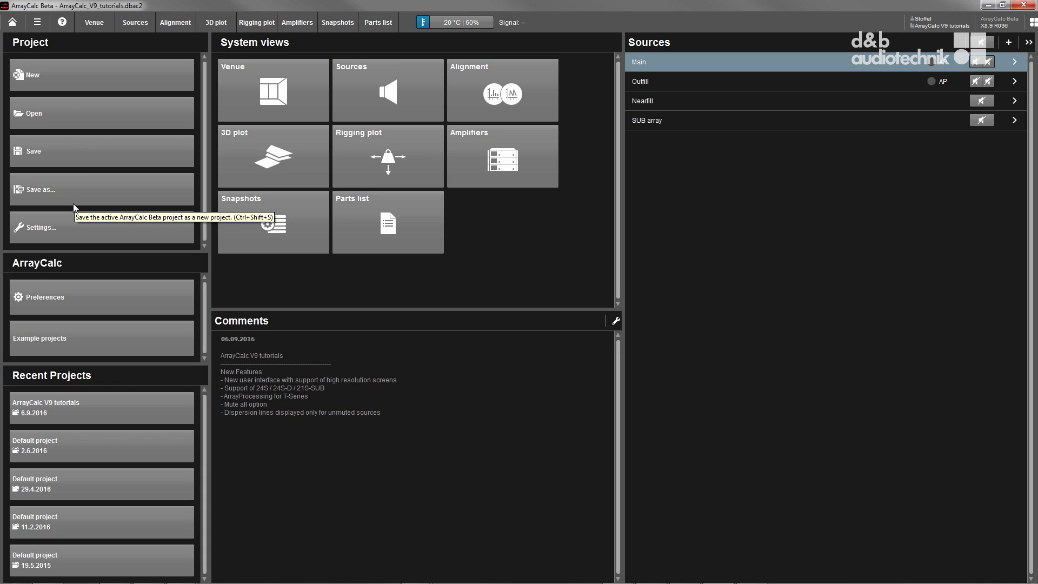
{"action": "mouse_move", "coordinate": [216, 240]}
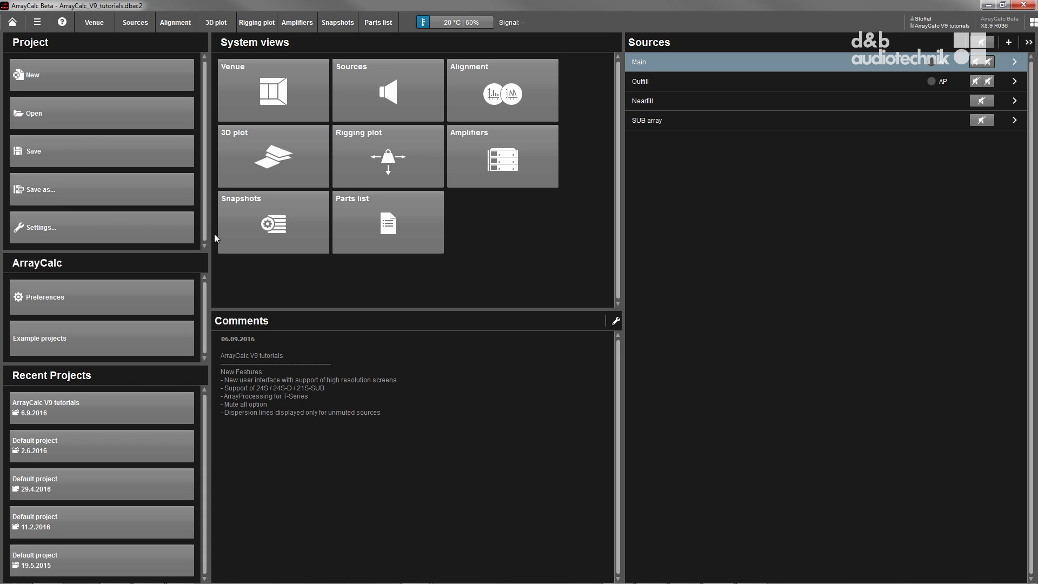
{"action": "mouse_move", "coordinate": [264, 270]}
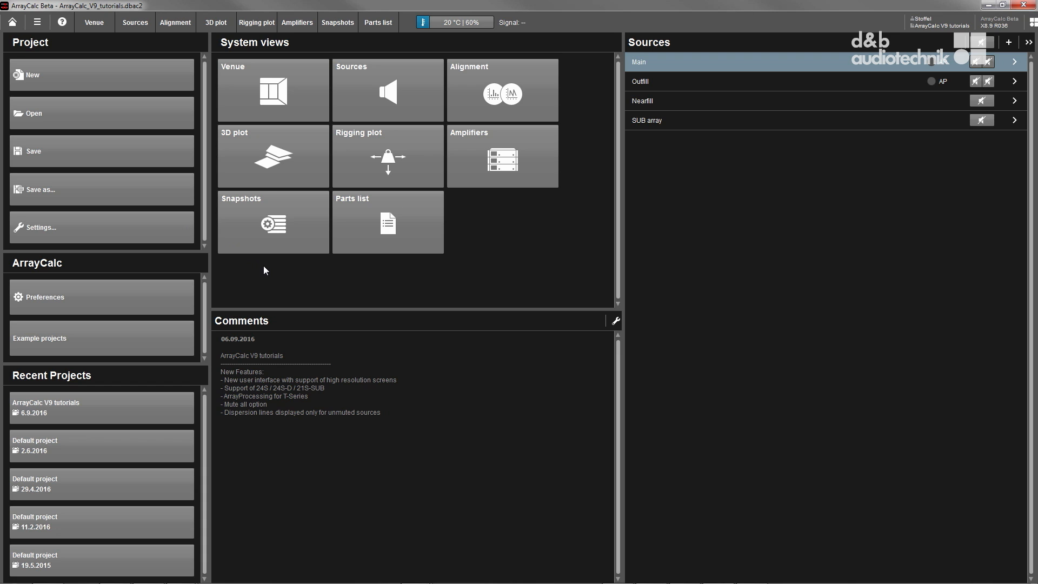
{"action": "mouse_move", "coordinate": [298, 113]}
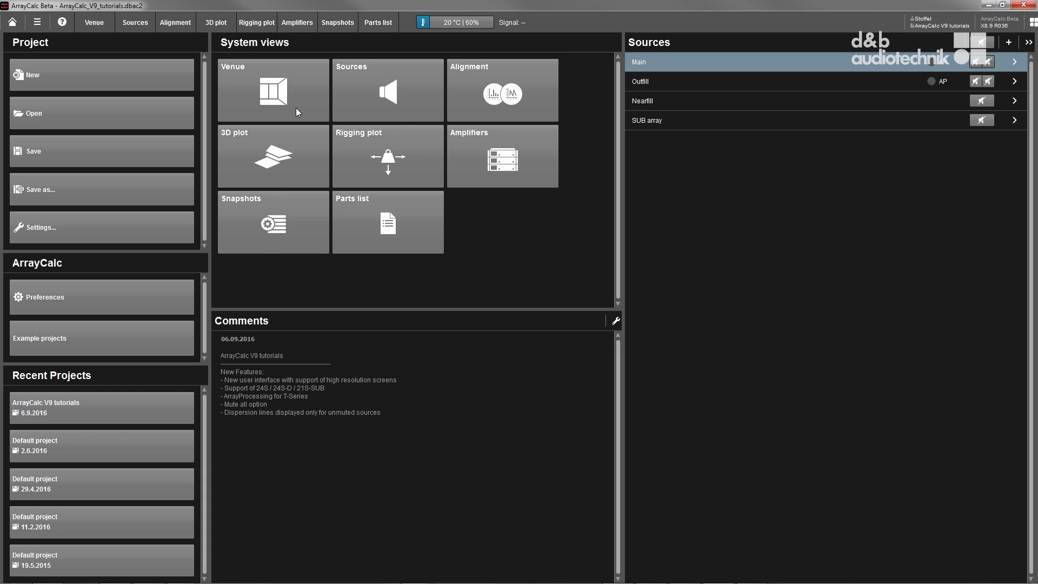
{"action": "mouse_move", "coordinate": [345, 110]}
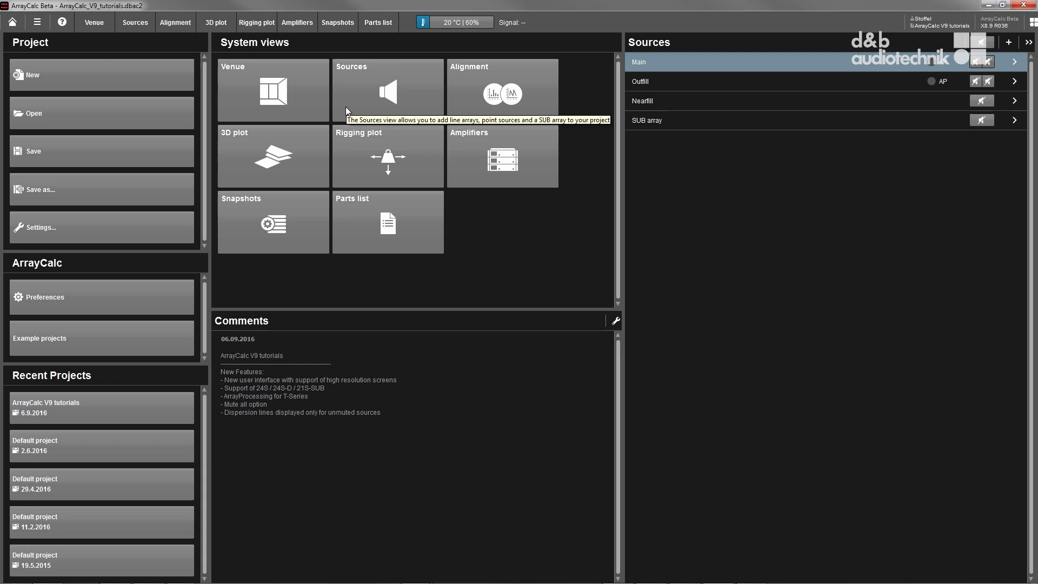
{"action": "mouse_move", "coordinate": [465, 110]}
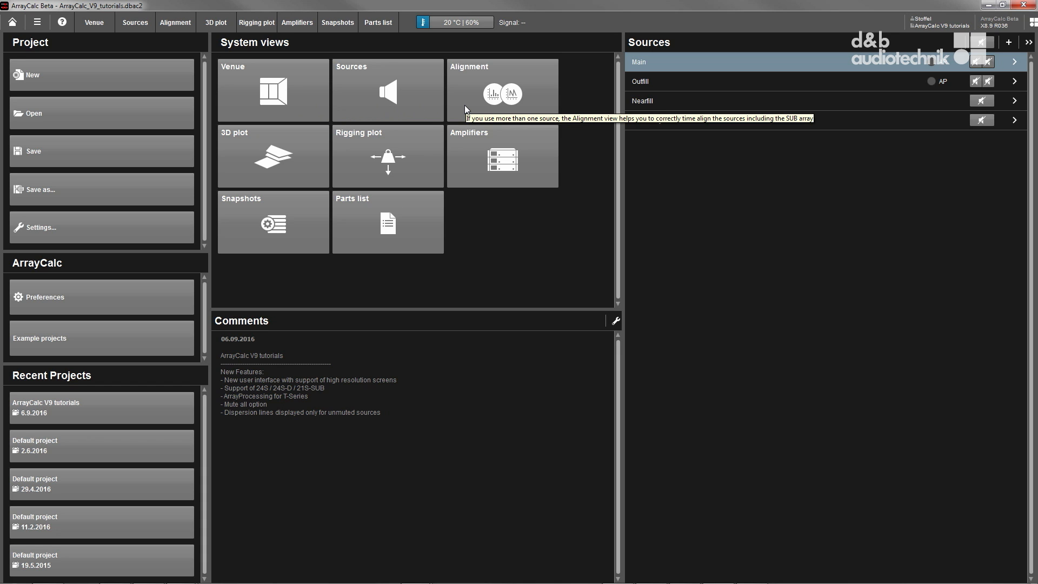
{"action": "mouse_move", "coordinate": [315, 158]}
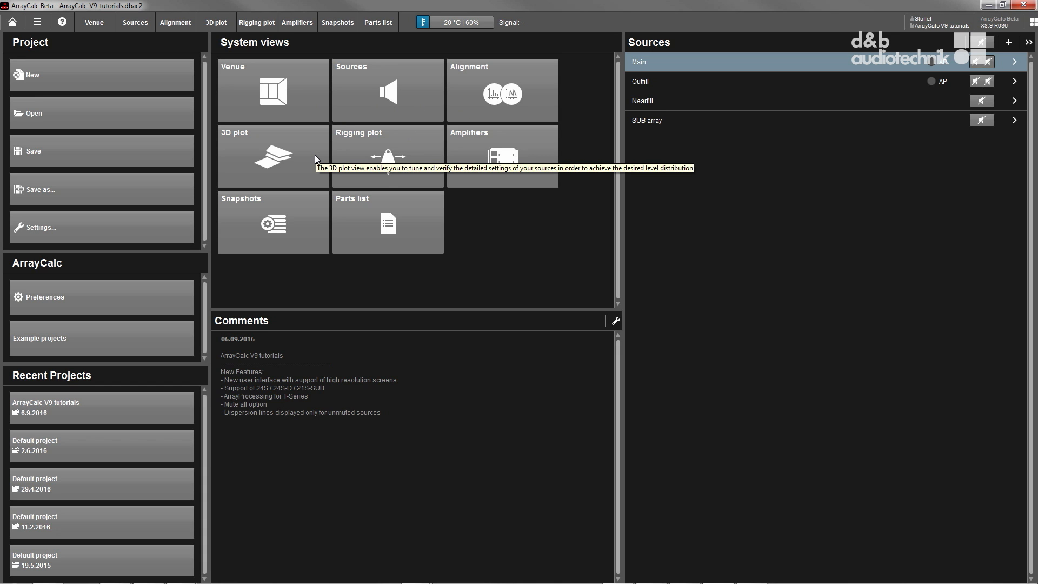
{"action": "mouse_move", "coordinate": [460, 167]}
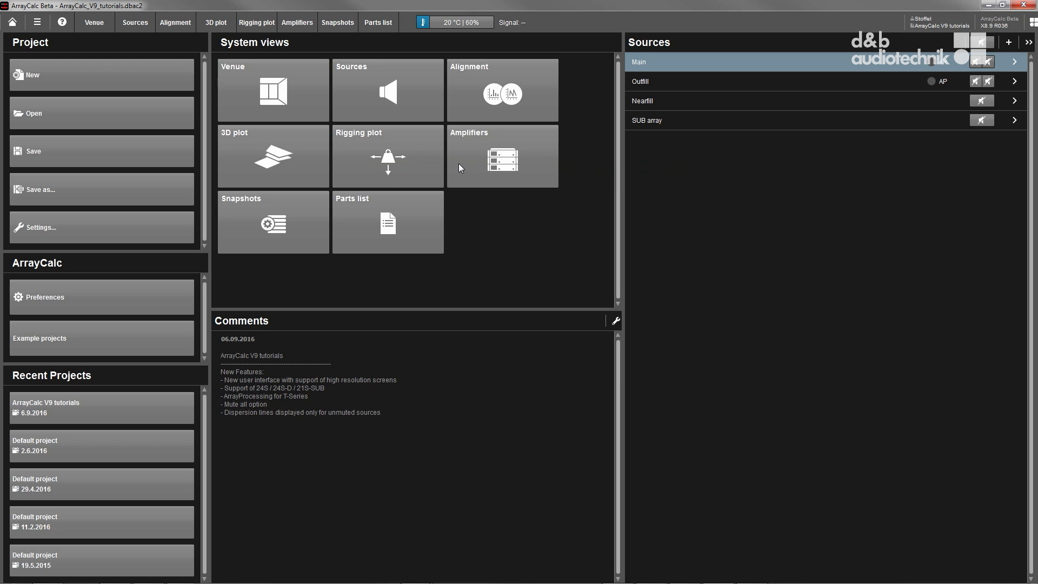
{"action": "mouse_move", "coordinate": [459, 168]}
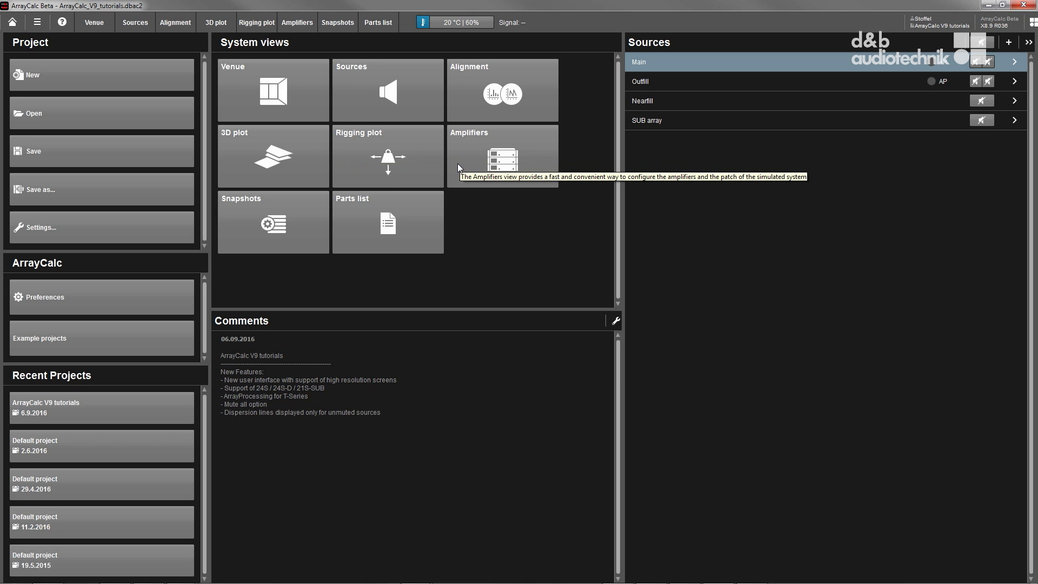
{"action": "mouse_move", "coordinate": [415, 203]}
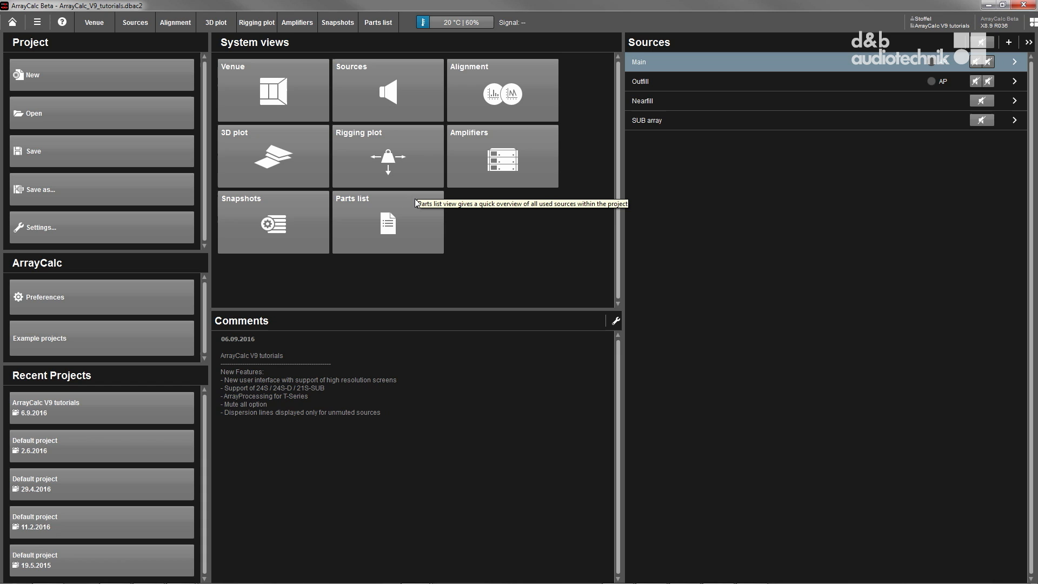
{"action": "mouse_move", "coordinate": [609, 168]}
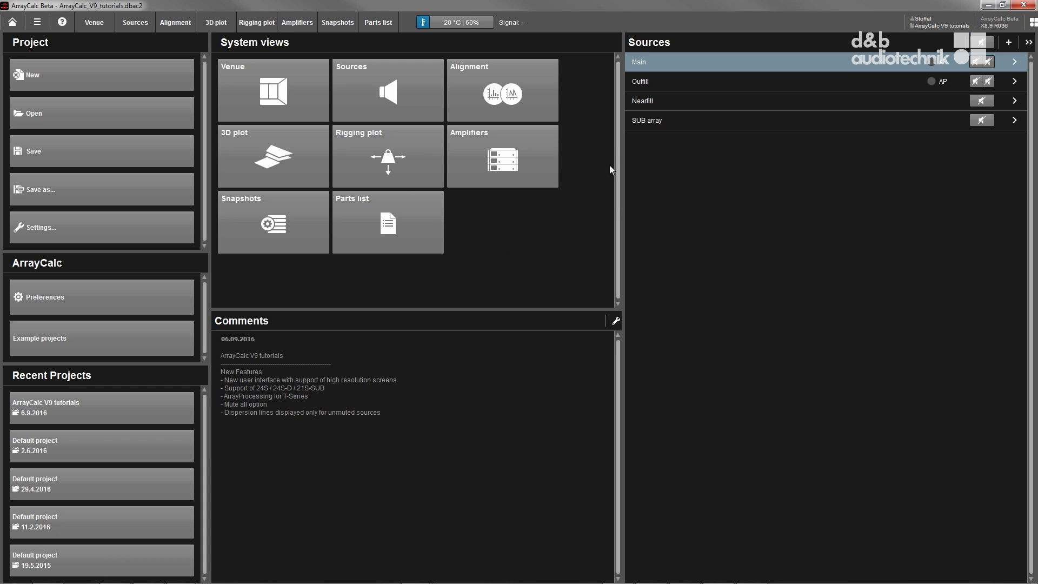
{"action": "mouse_move", "coordinate": [685, 69]}
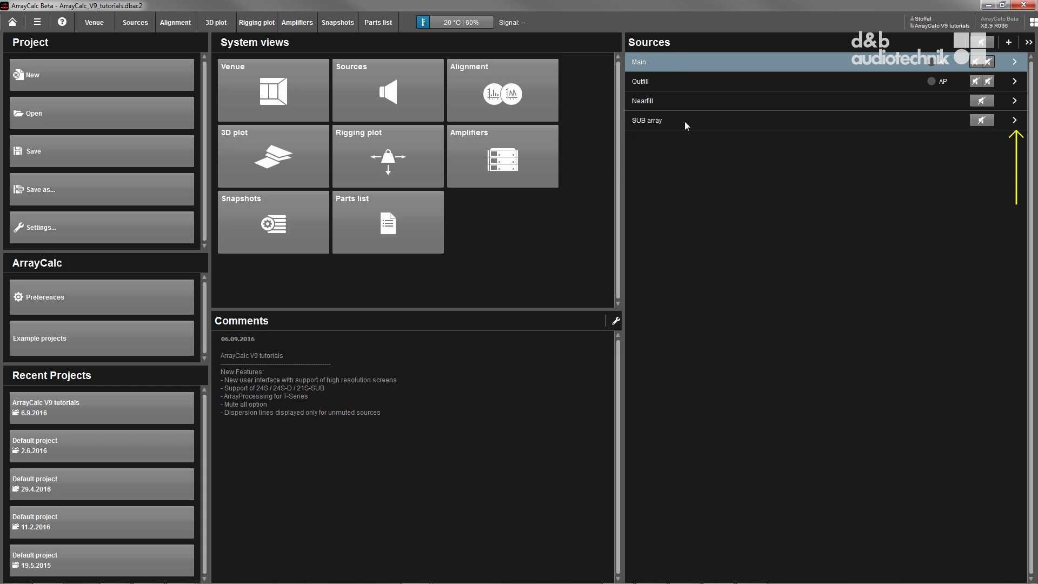
{"action": "mouse_move", "coordinate": [658, 147]}
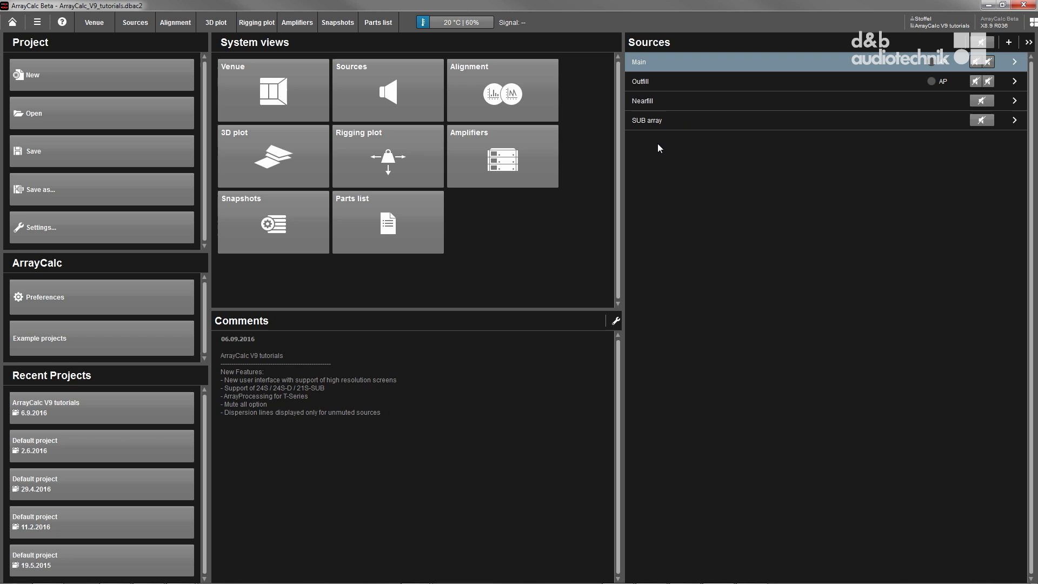
{"action": "mouse_move", "coordinate": [141, 316]}
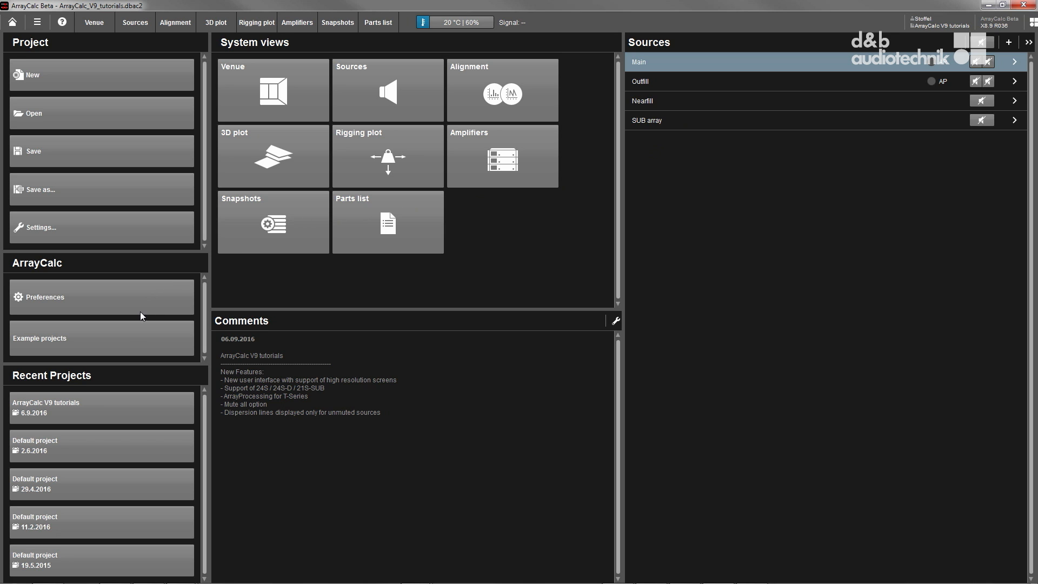
{"action": "mouse_move", "coordinate": [129, 340]}
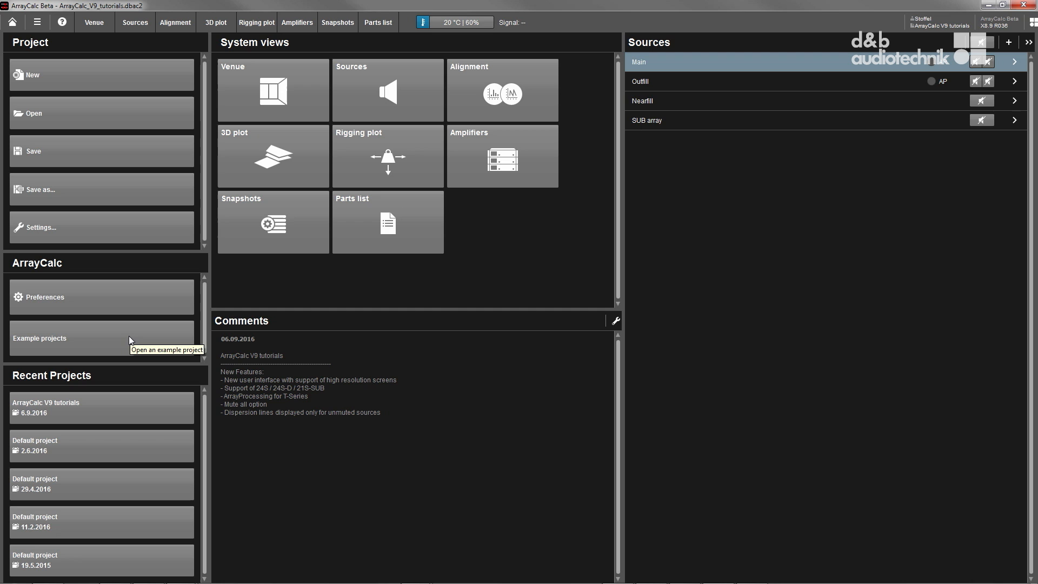
{"action": "mouse_move", "coordinate": [136, 332]}
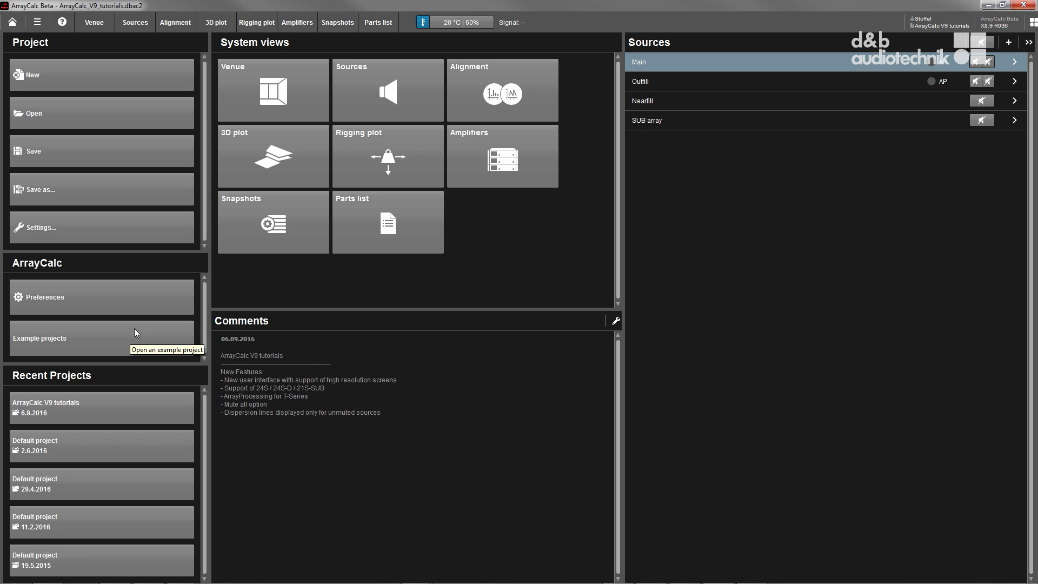
View the venue, browse the Plane and Arena measurement forms, and return to plane P1's coordinates
{"action": "left_click", "coordinate": [93, 22]}
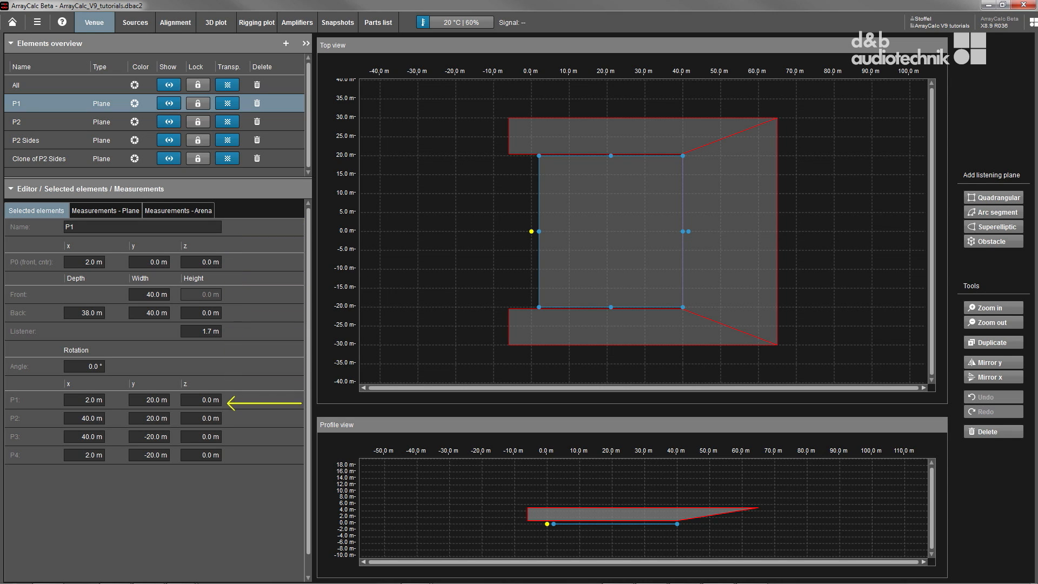
{"action": "left_click", "coordinate": [105, 211]}
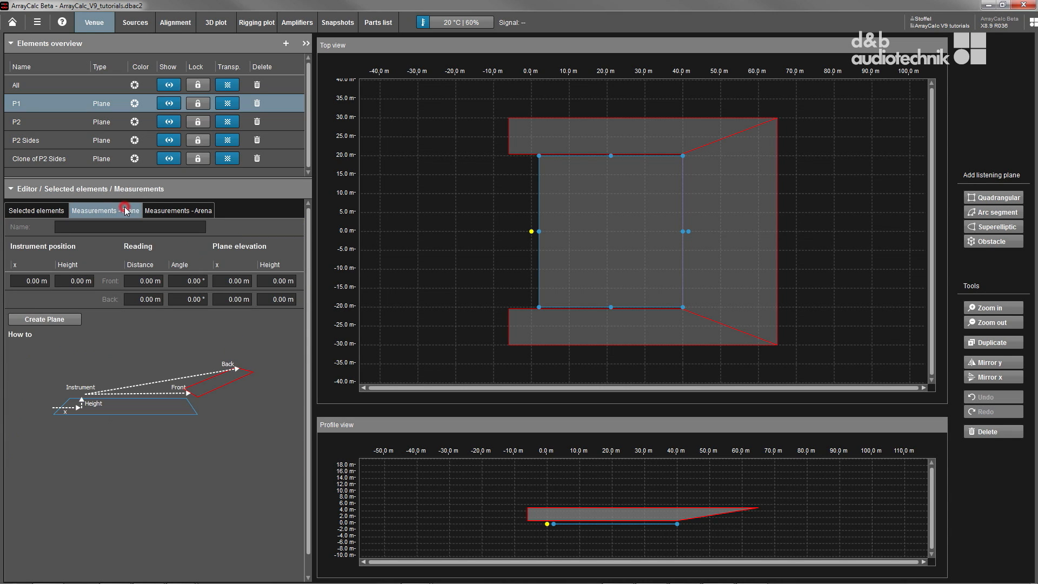
{"action": "left_click", "coordinate": [178, 209]}
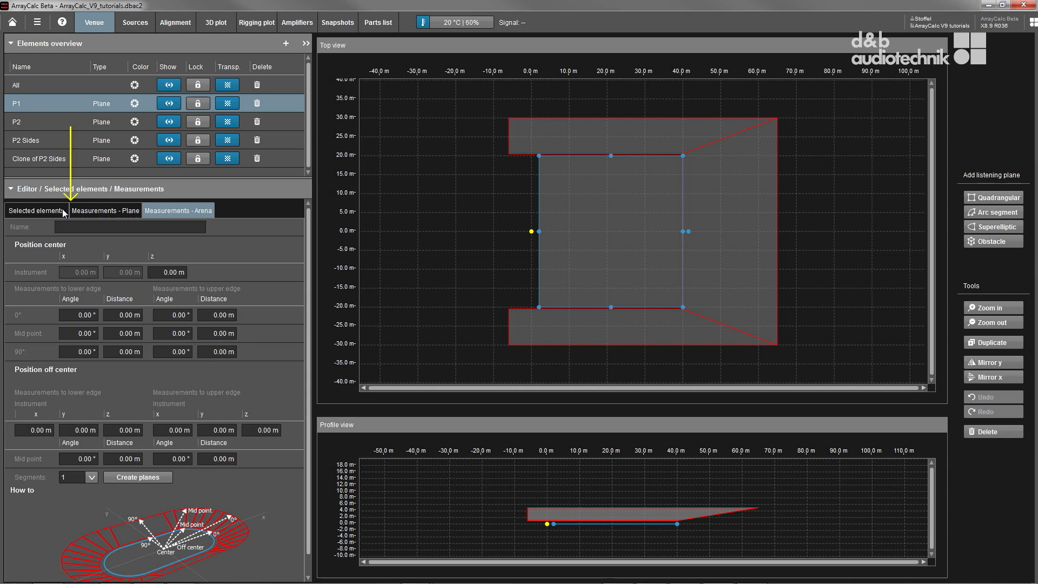
{"action": "left_click", "coordinate": [35, 210]}
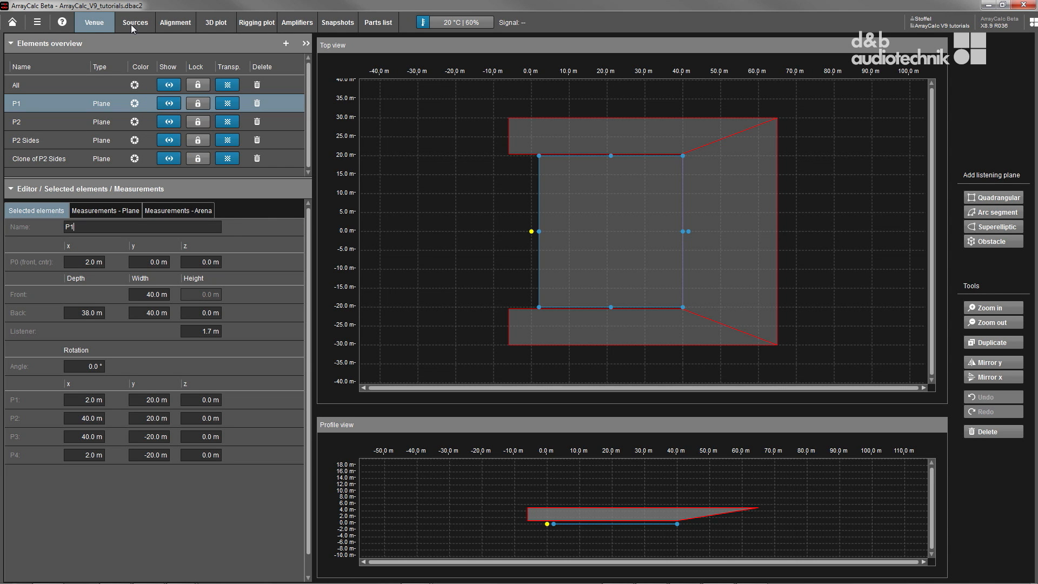
Review the Outfill, Nearfill and SUB source settings, then return to the Main array
{"action": "left_click", "coordinate": [134, 22]}
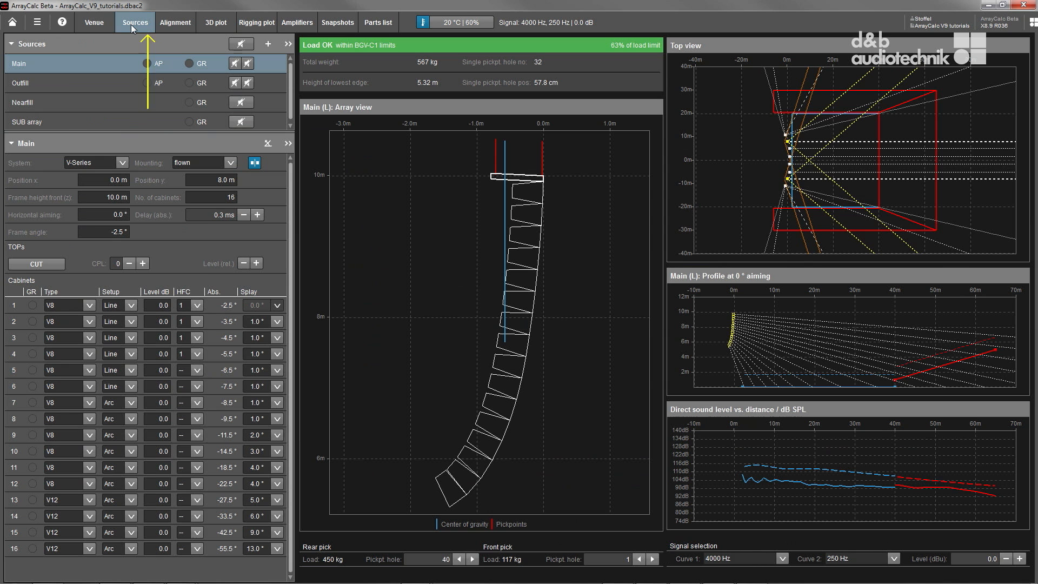
{"action": "mouse_move", "coordinate": [90, 97]}
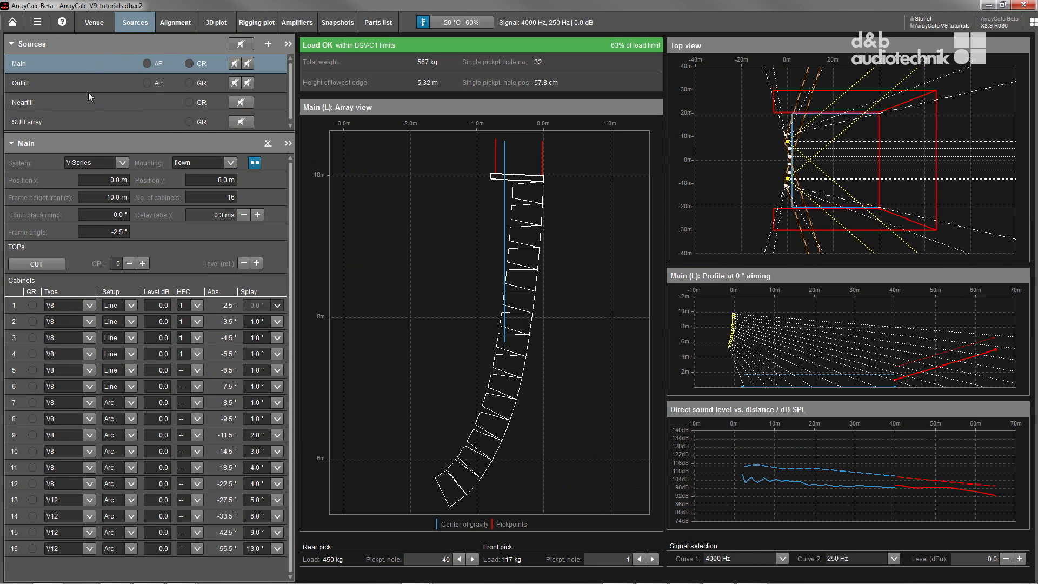
{"action": "left_click", "coordinate": [53, 83]}
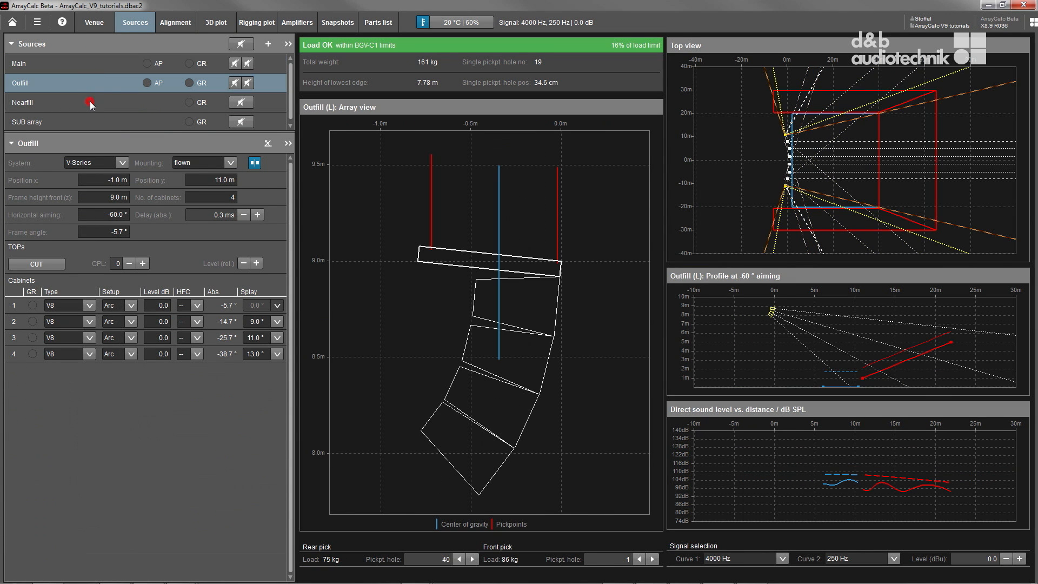
{"action": "left_click", "coordinate": [87, 102]}
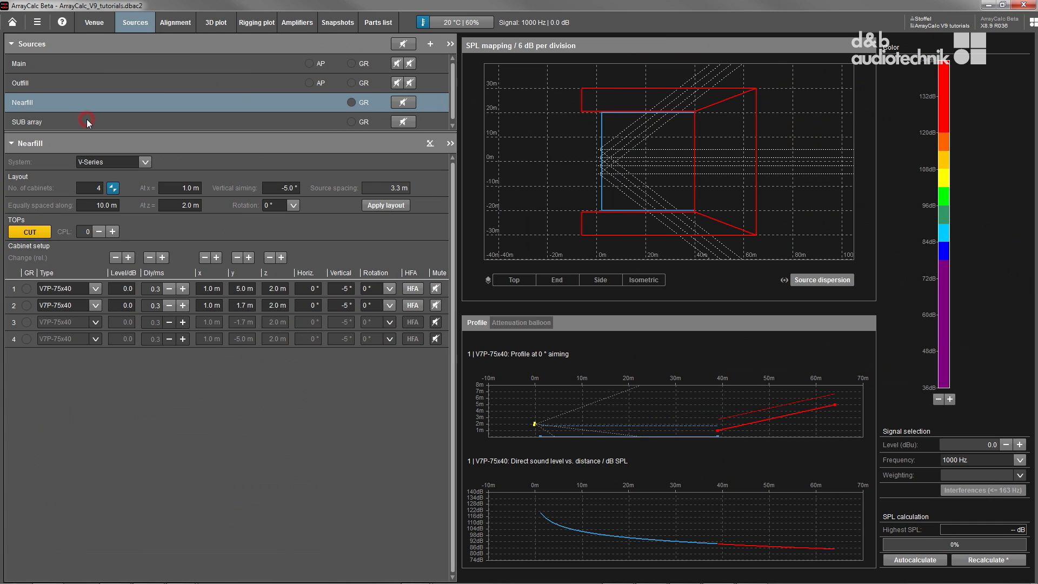
{"action": "left_click", "coordinate": [26, 121]}
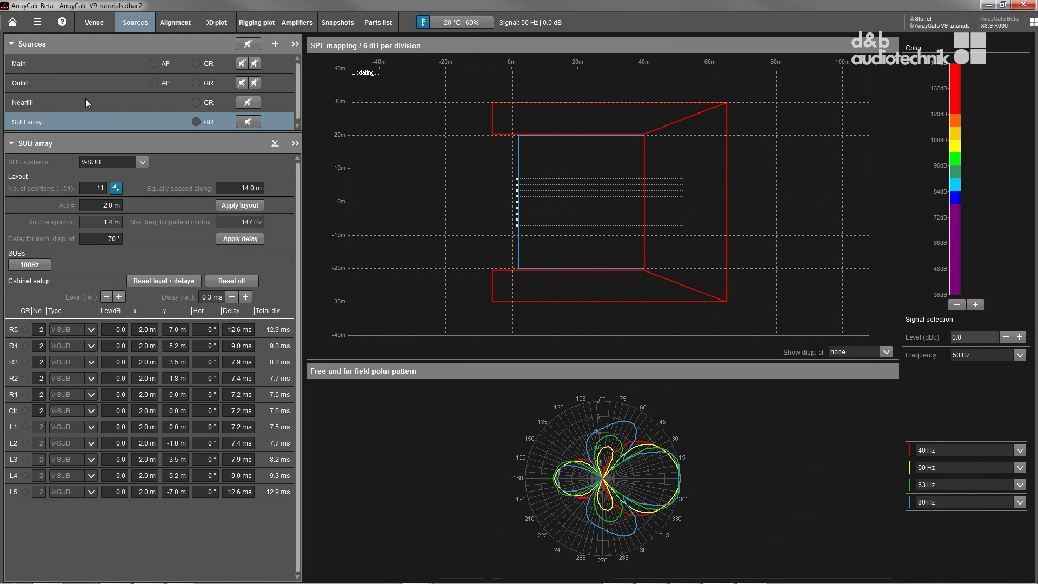
{"action": "mouse_move", "coordinate": [85, 67]}
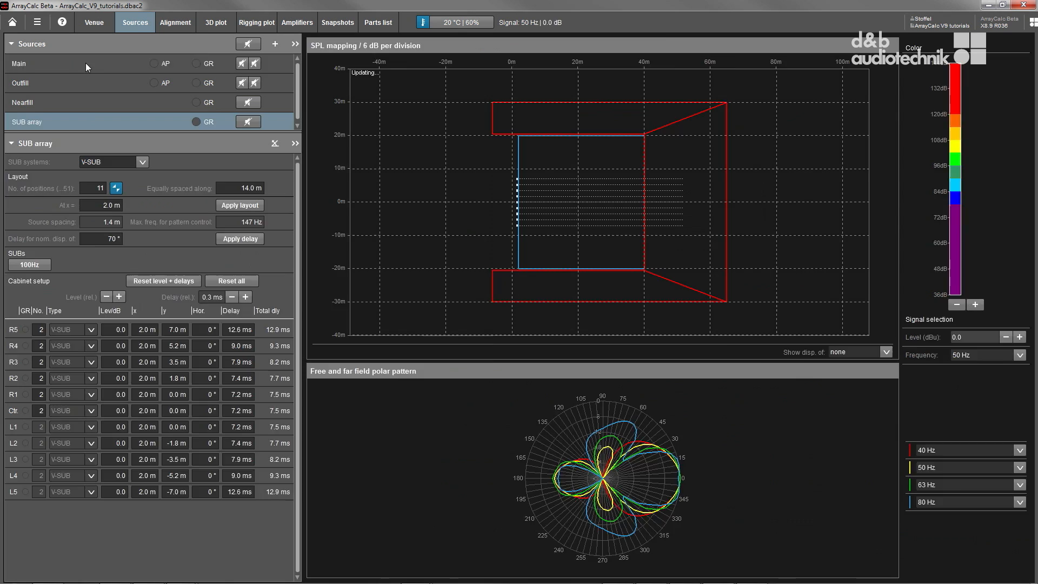
{"action": "left_click", "coordinate": [19, 62]}
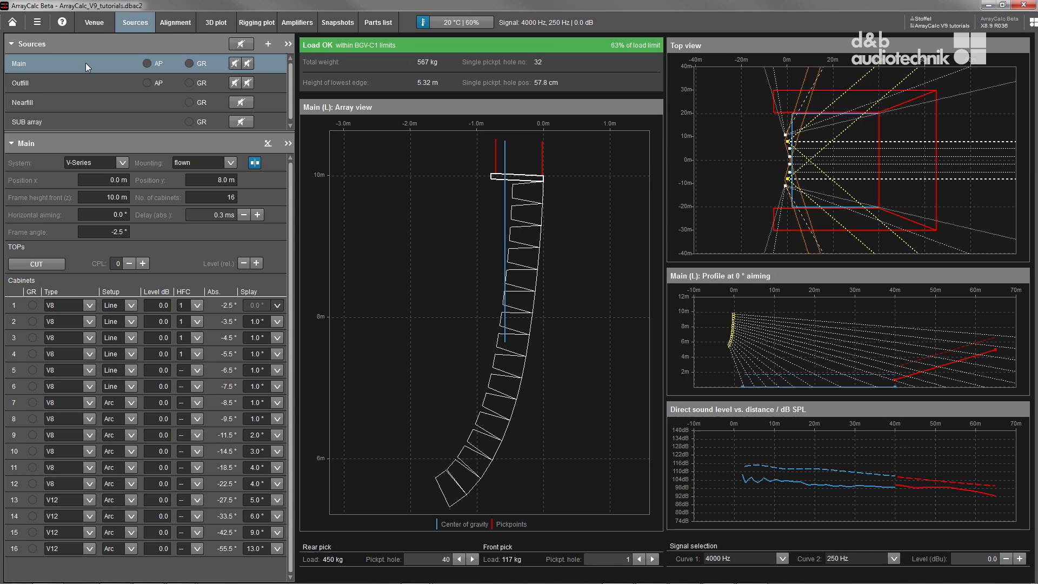
{"action": "mouse_move", "coordinate": [97, 79]}
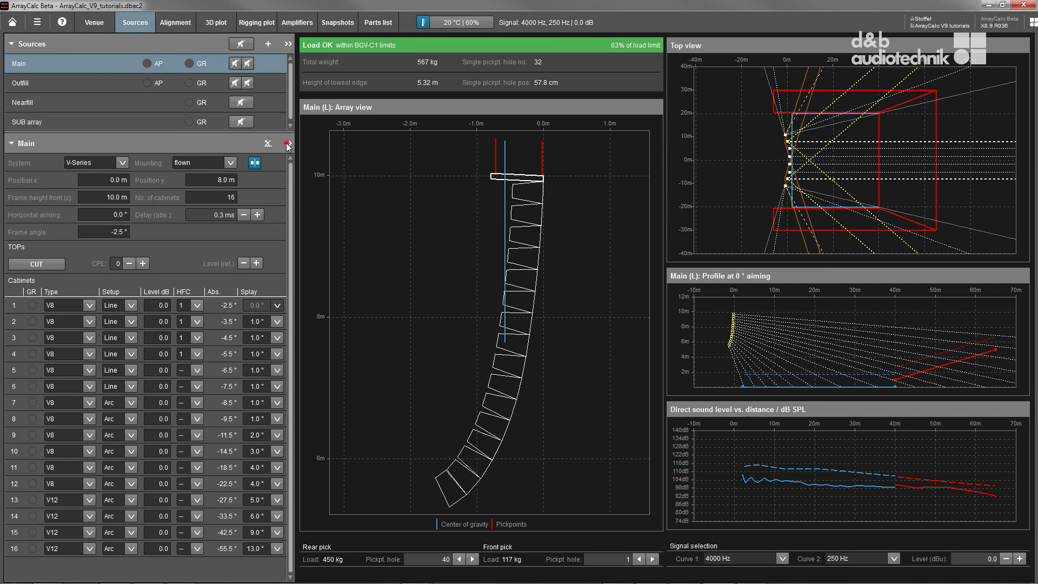
Add ArrayProcessing to the Main array's properties, leaving the AP slot on Bypass
{"action": "left_click", "coordinate": [286, 144]}
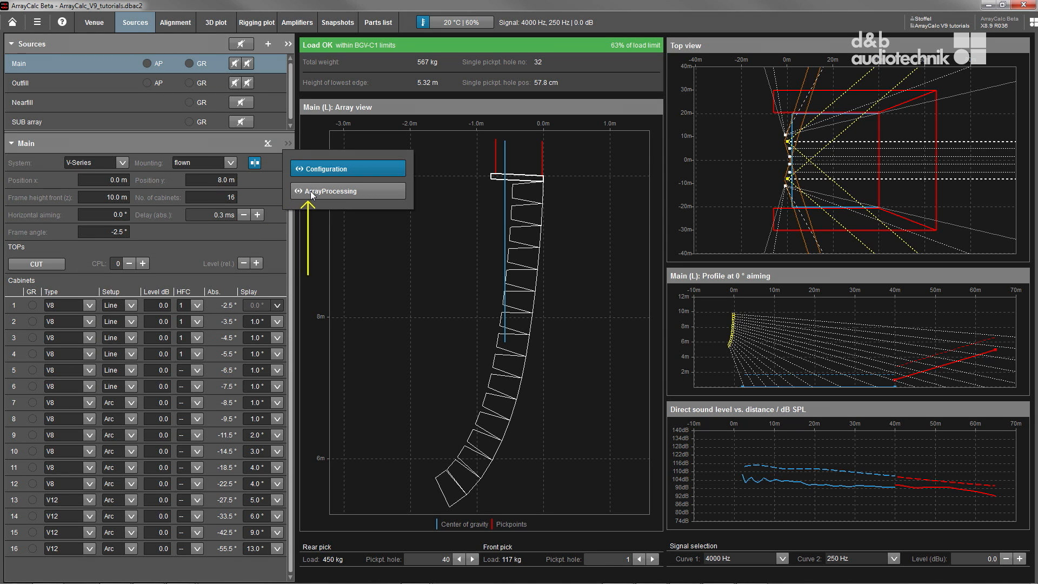
{"action": "left_click", "coordinate": [328, 190]}
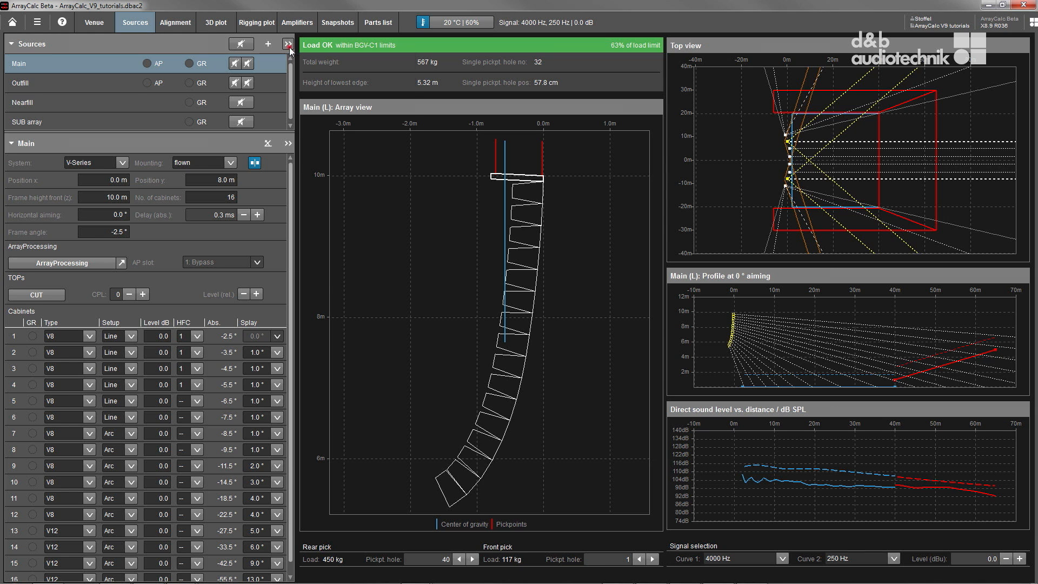
Check the source export formats, visit the Alignment view and show the 3D SPL plot
{"action": "left_click", "coordinate": [288, 43]}
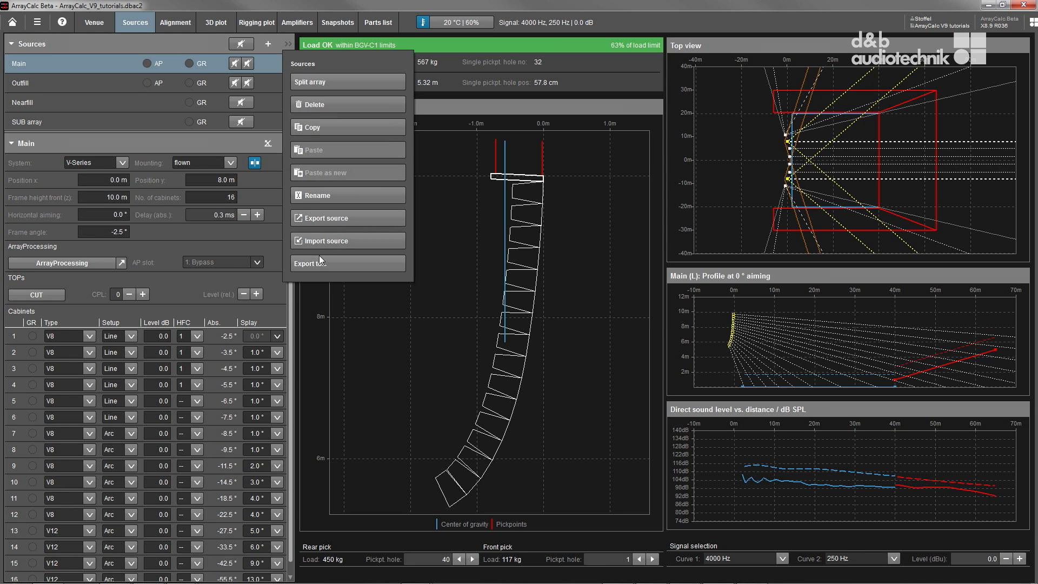
{"action": "left_click", "coordinate": [324, 264]}
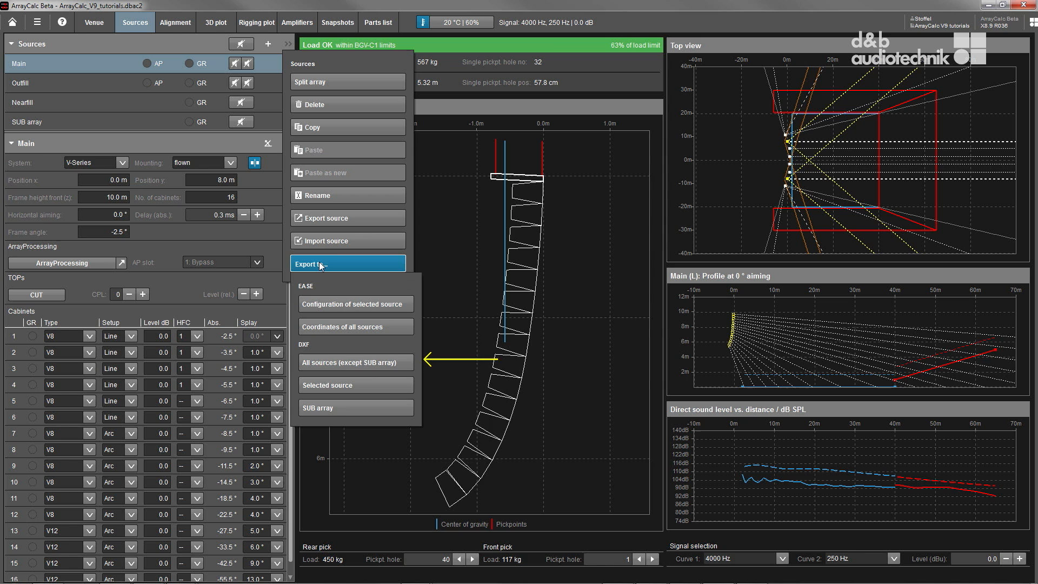
{"action": "mouse_move", "coordinate": [333, 310]}
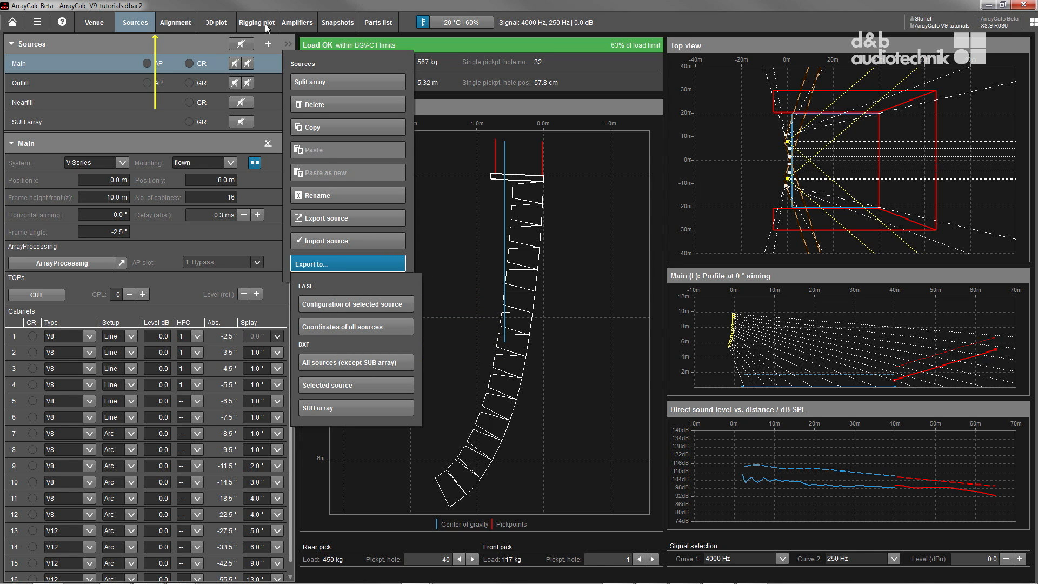
{"action": "left_click", "coordinate": [175, 22]}
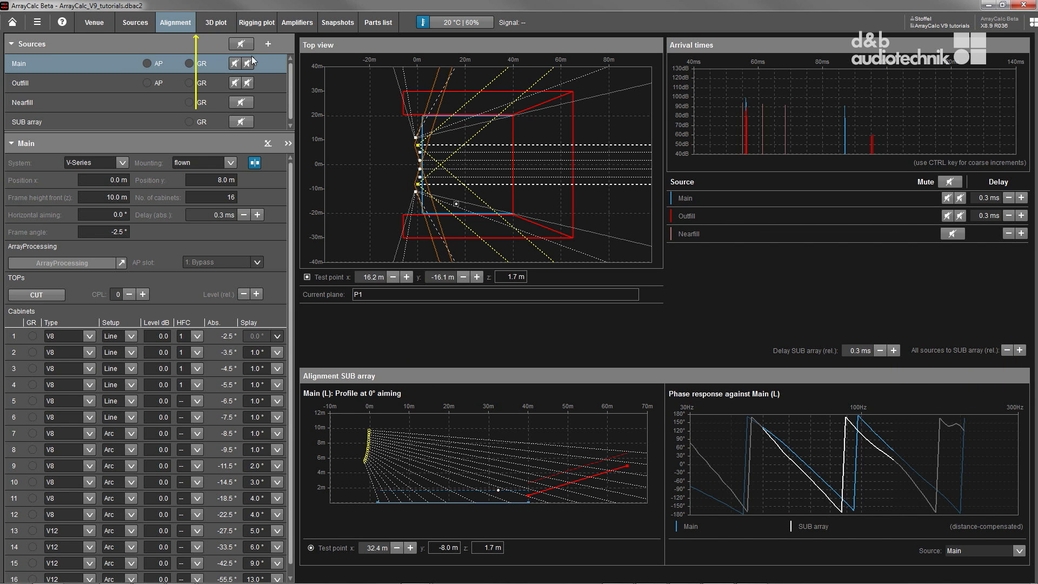
{"action": "left_click", "coordinate": [215, 22]}
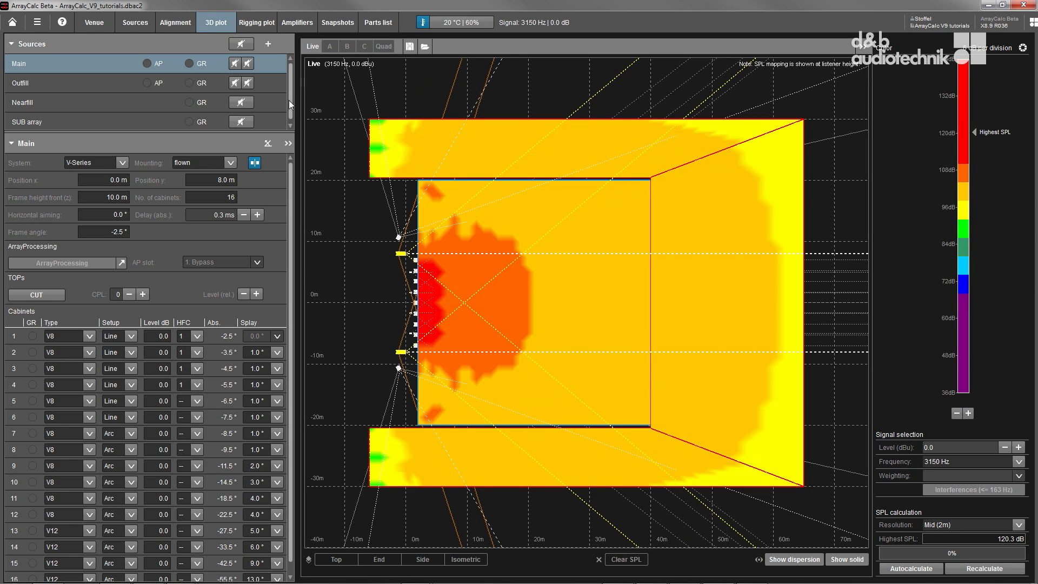
{"action": "mouse_move", "coordinate": [321, 134]}
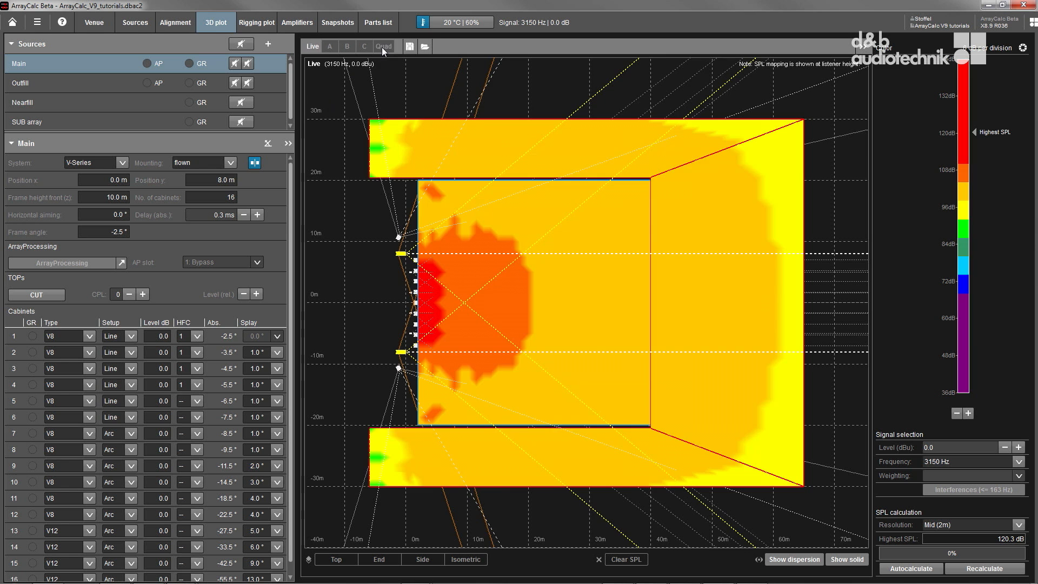
Show four SPL plots in Quad view, check the PNG/Print export options, and display the Main array's rigging plot
{"action": "left_click", "coordinate": [382, 46]}
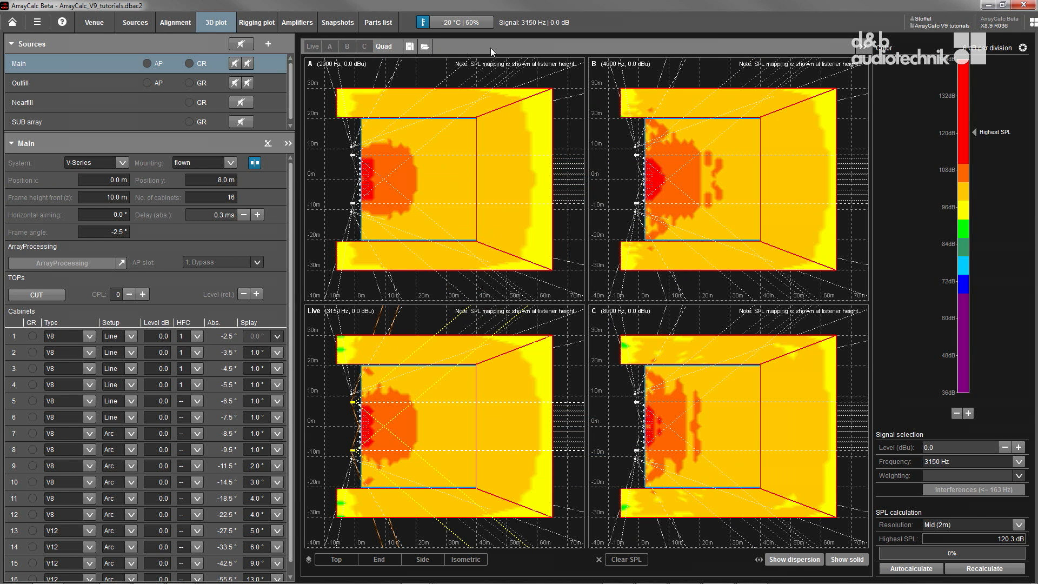
{"action": "mouse_move", "coordinate": [816, 54]}
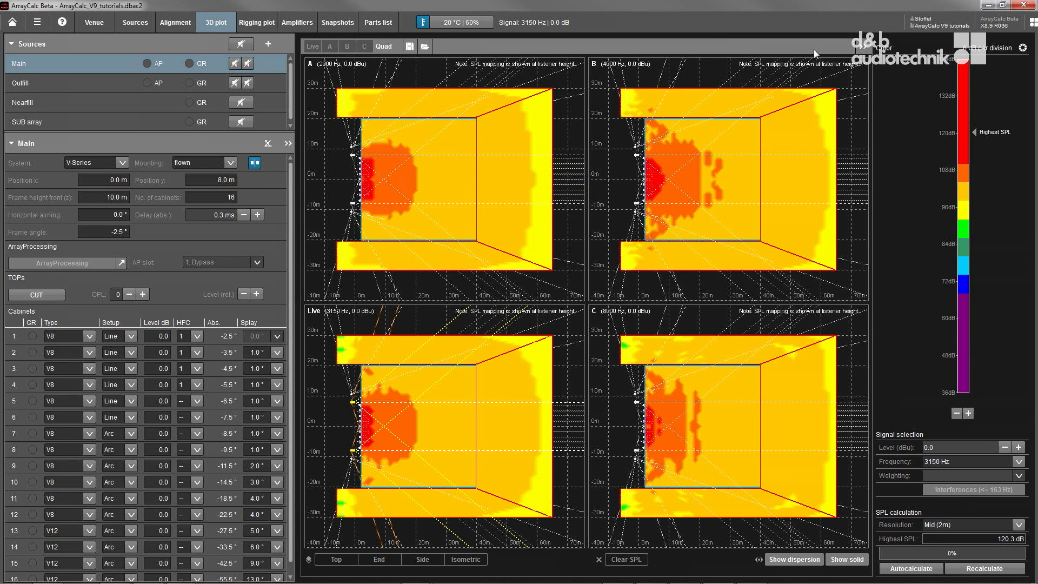
{"action": "left_click", "coordinate": [1022, 46]}
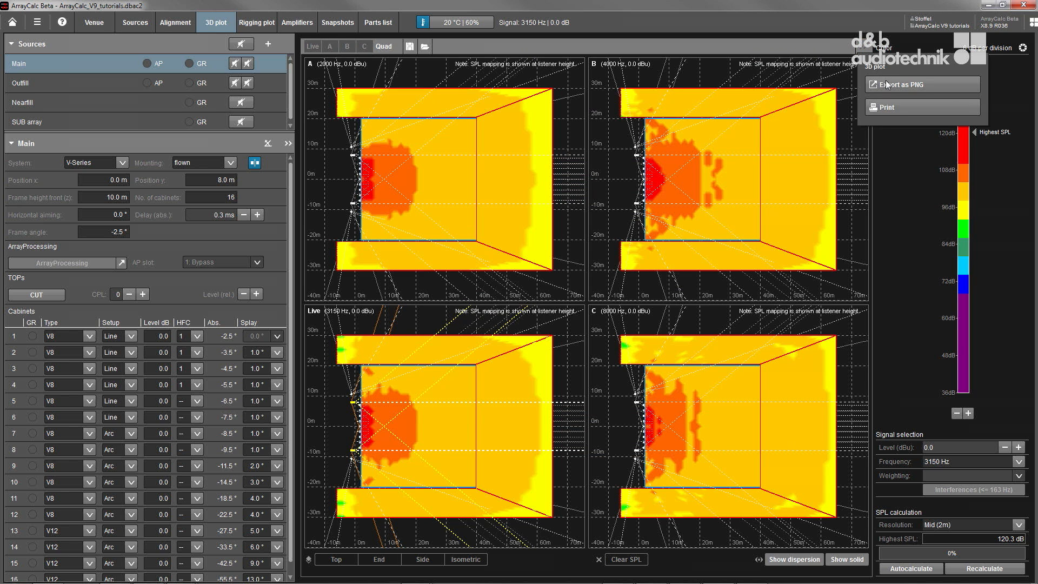
{"action": "mouse_move", "coordinate": [910, 84]}
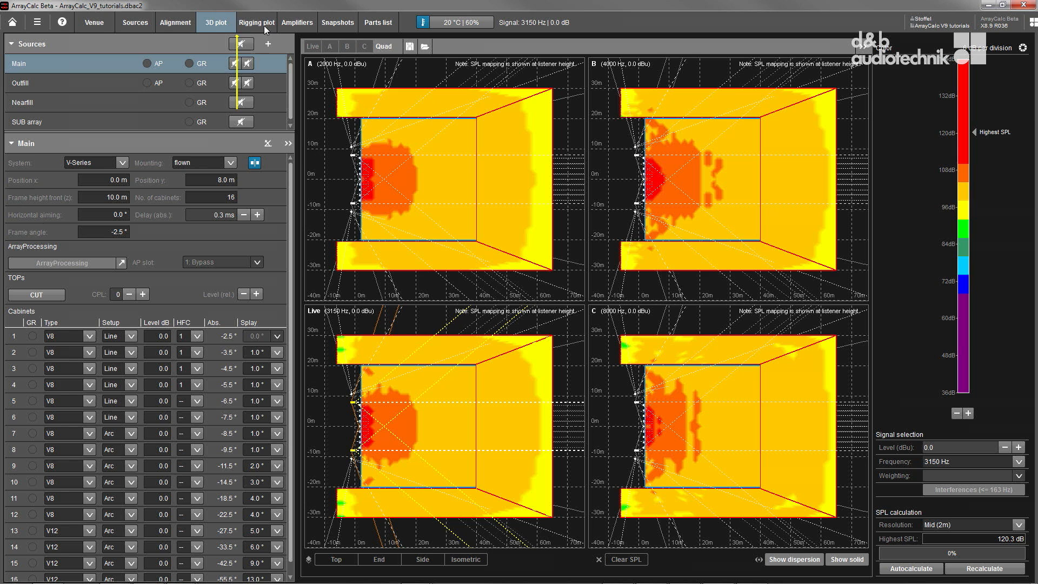
{"action": "left_click", "coordinate": [255, 22]}
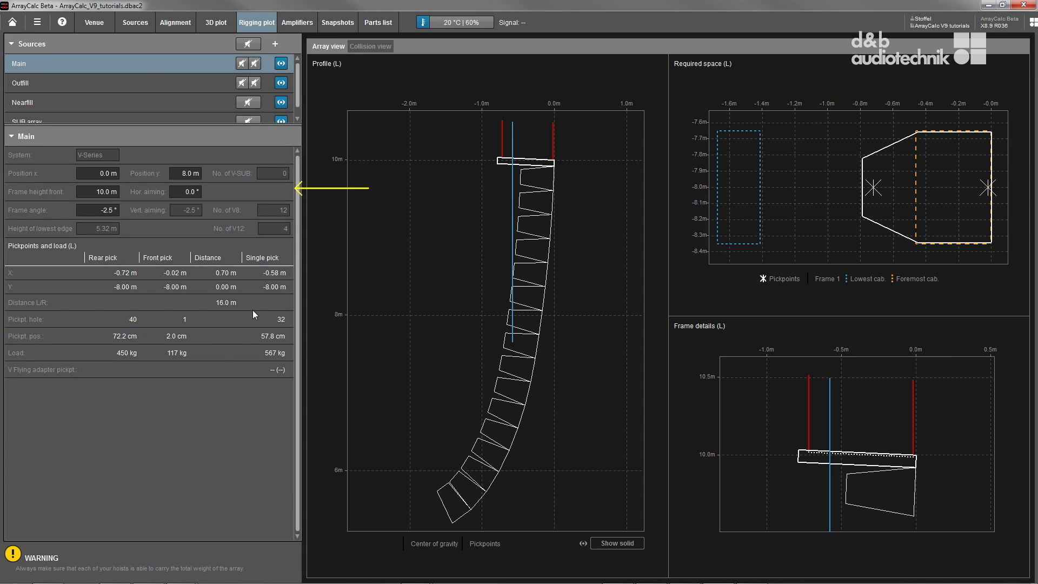
{"action": "mouse_move", "coordinate": [832, 240]}
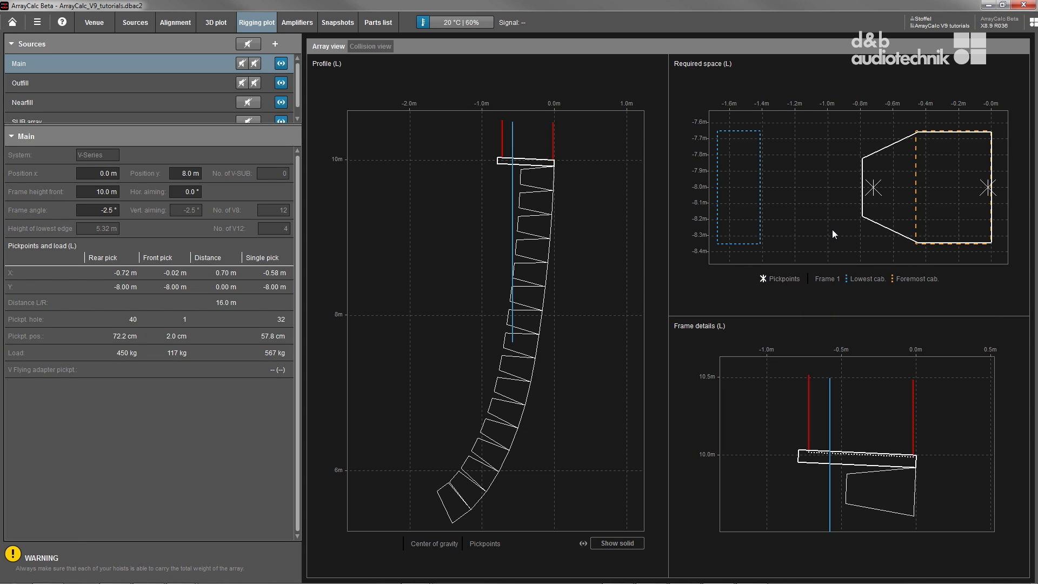
{"action": "mouse_move", "coordinate": [340, 73]}
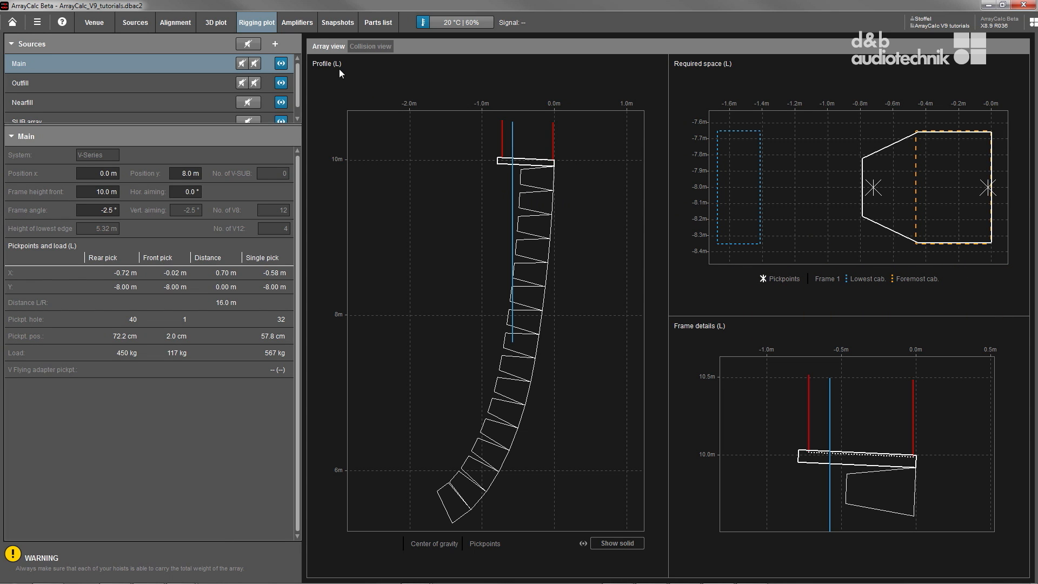
{"action": "mouse_move", "coordinate": [296, 21]}
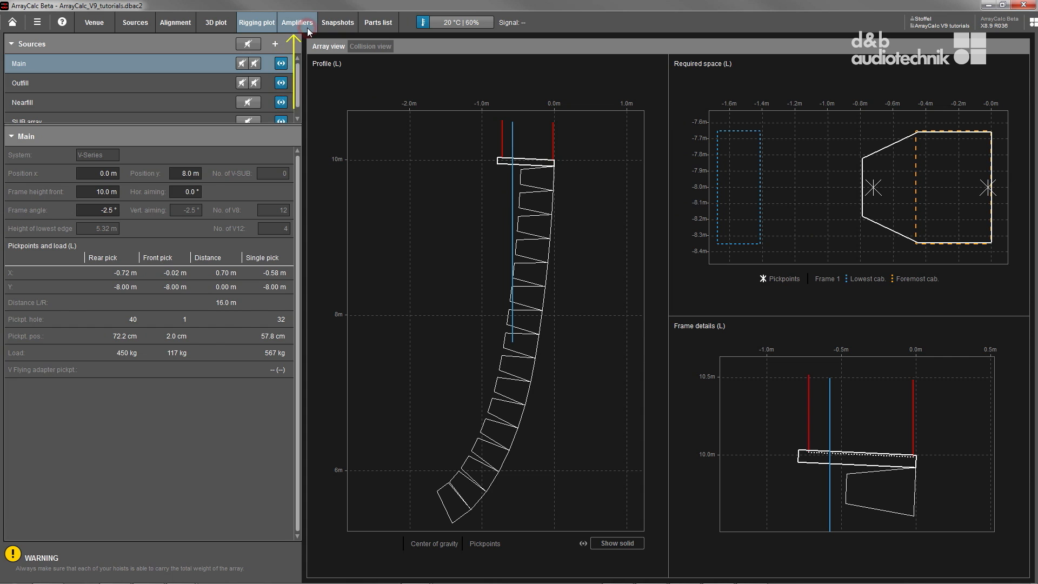
Show the Amplifiers page listing the Main array's cabinets, channels and amplifier IDs
{"action": "left_click", "coordinate": [296, 22]}
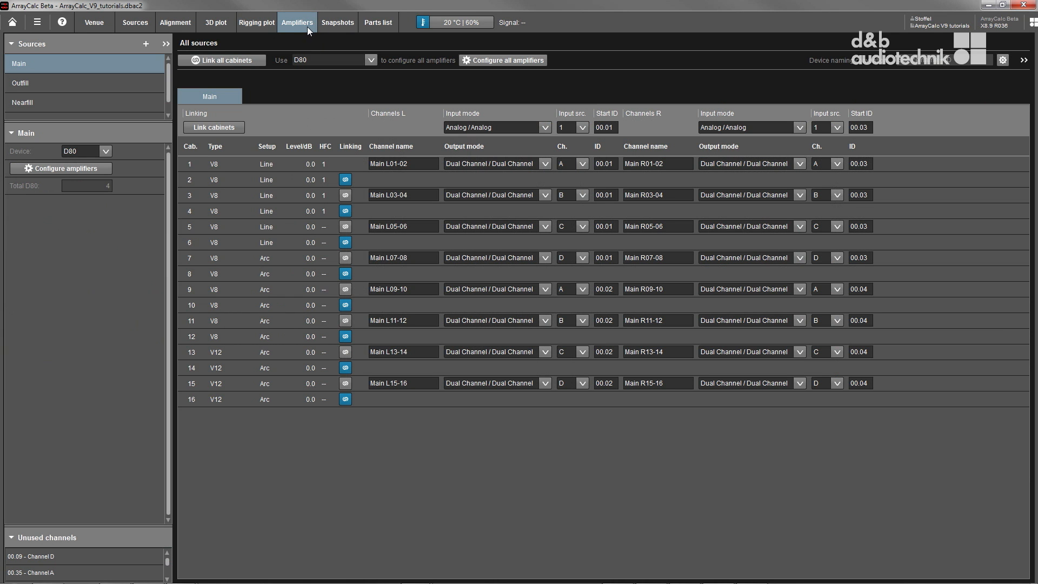
{"action": "mouse_move", "coordinate": [305, 26]}
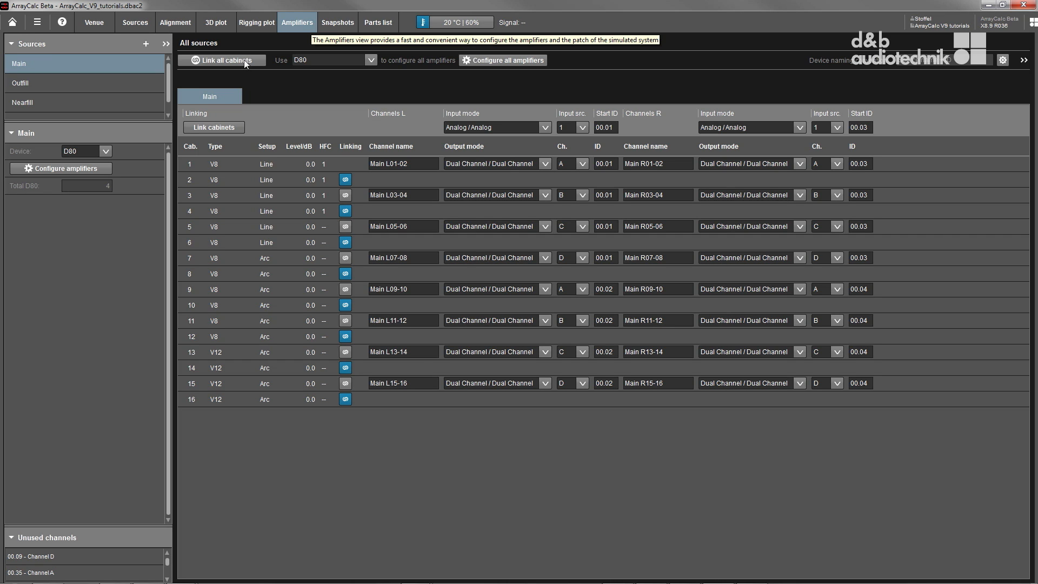
{"action": "mouse_move", "coordinate": [114, 426]}
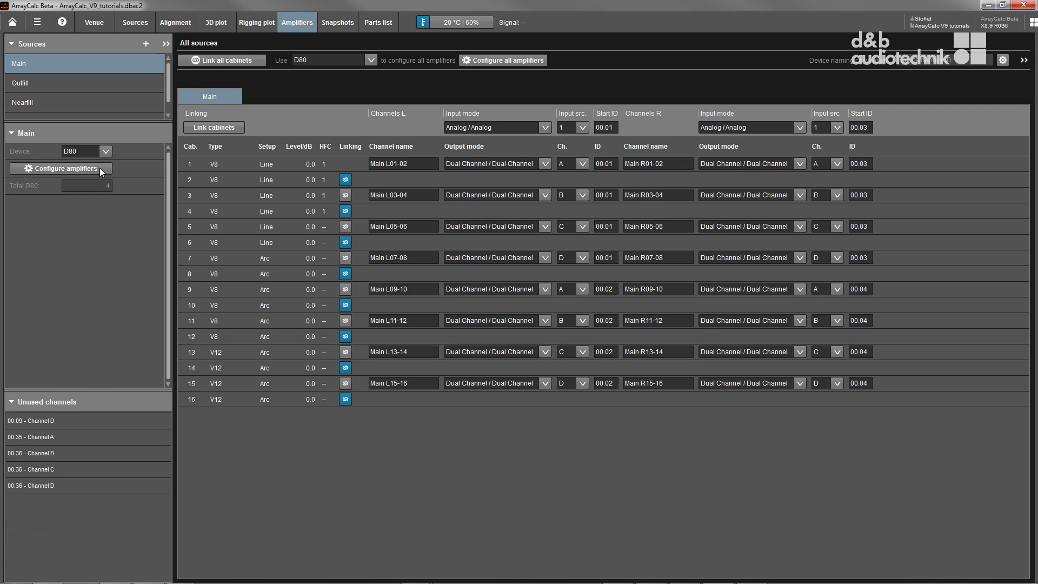
{"action": "left_click", "coordinate": [84, 83]}
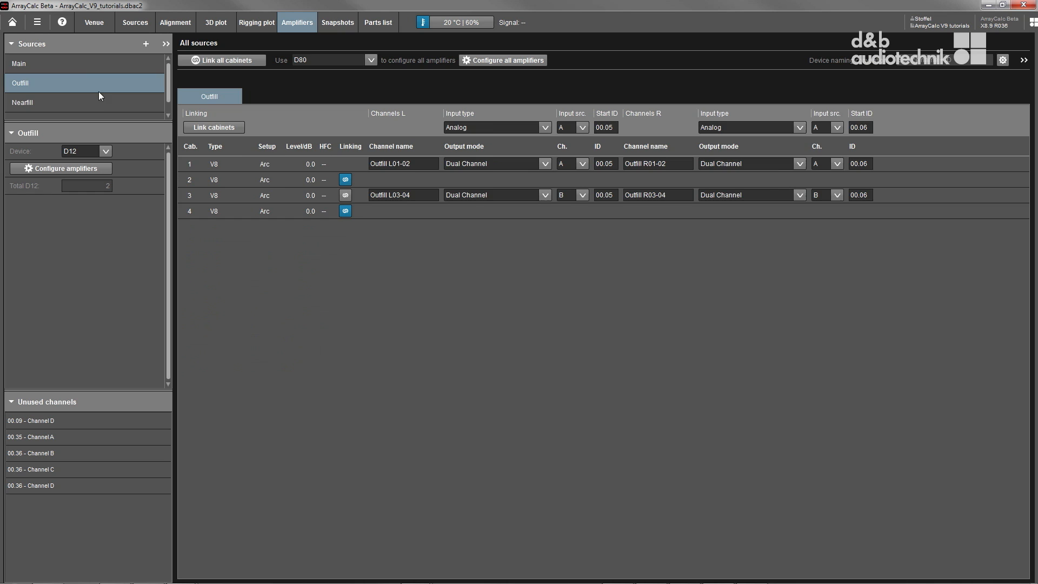
{"action": "left_click", "coordinate": [23, 101]}
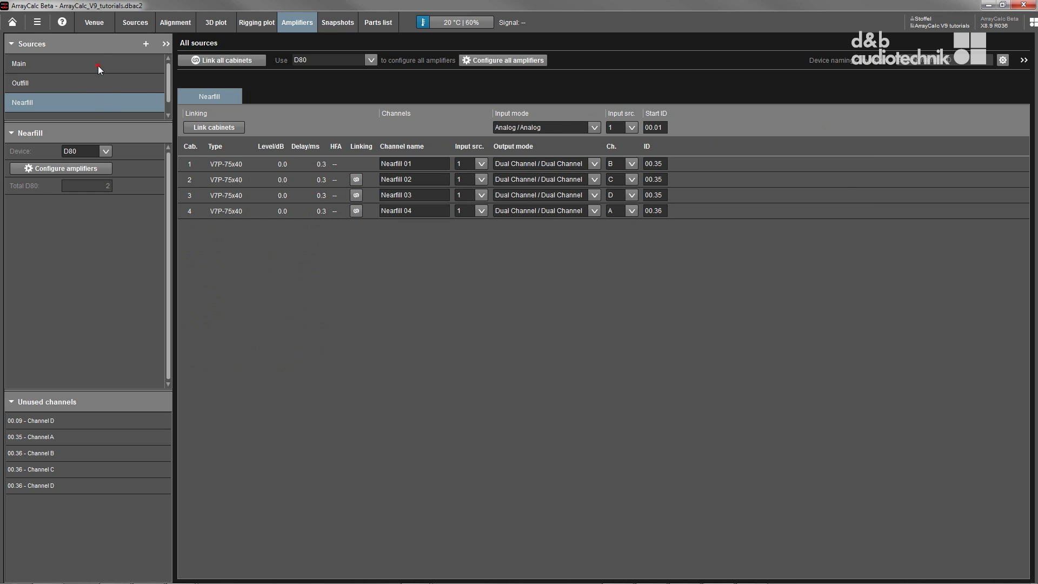
{"action": "left_click", "coordinate": [20, 62]}
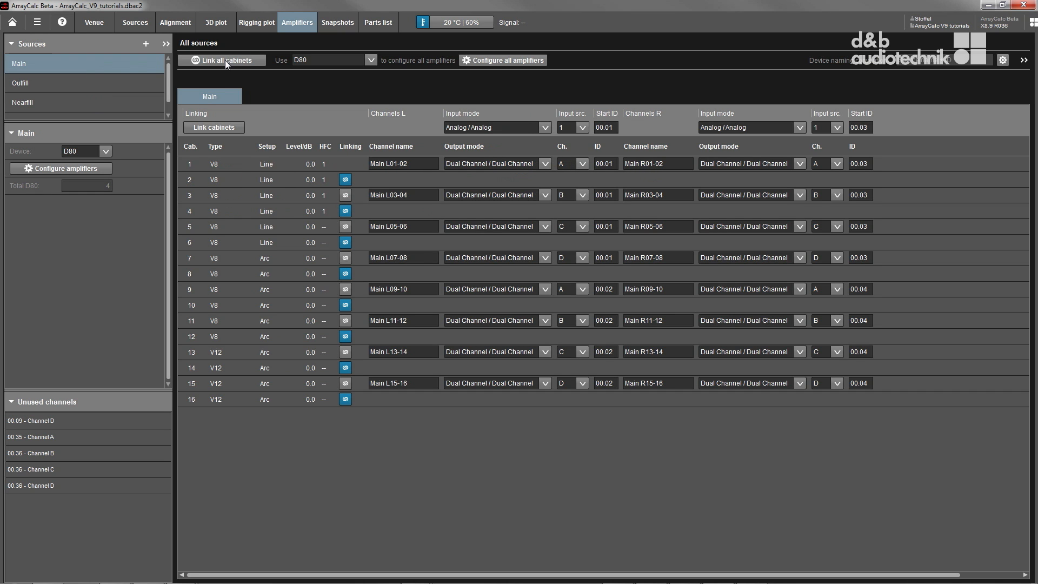
{"action": "mouse_move", "coordinate": [337, 22]}
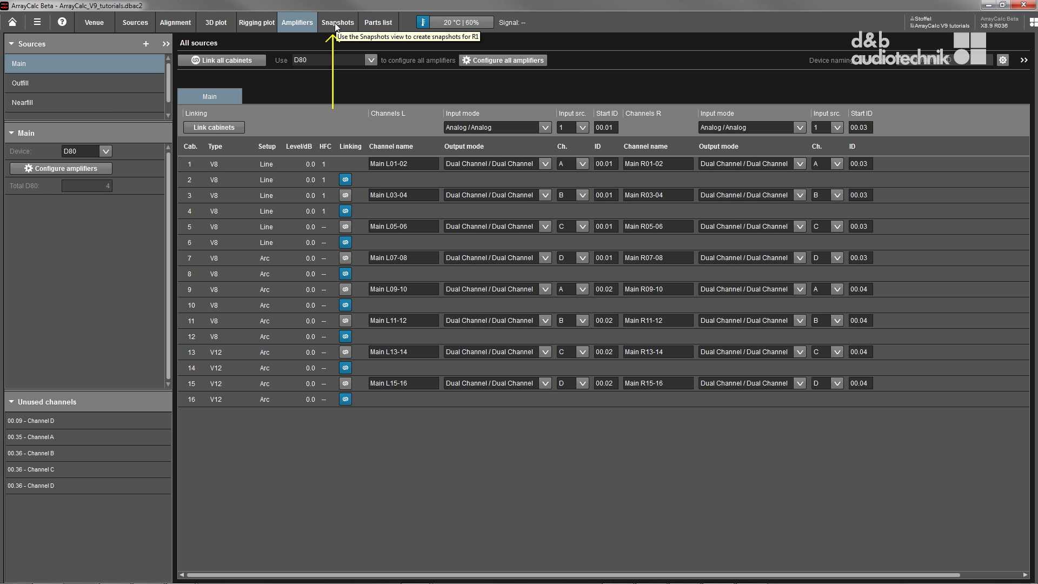
Store a new snapshot named 'My second snapshot' and show the Parts list overview
{"action": "left_click", "coordinate": [337, 22]}
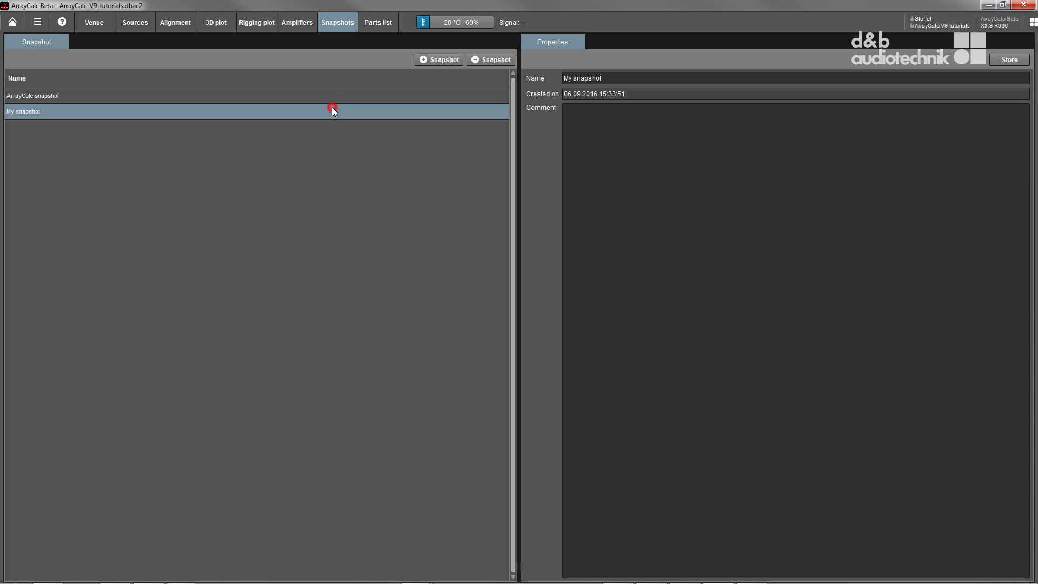
{"action": "mouse_move", "coordinate": [399, 65]}
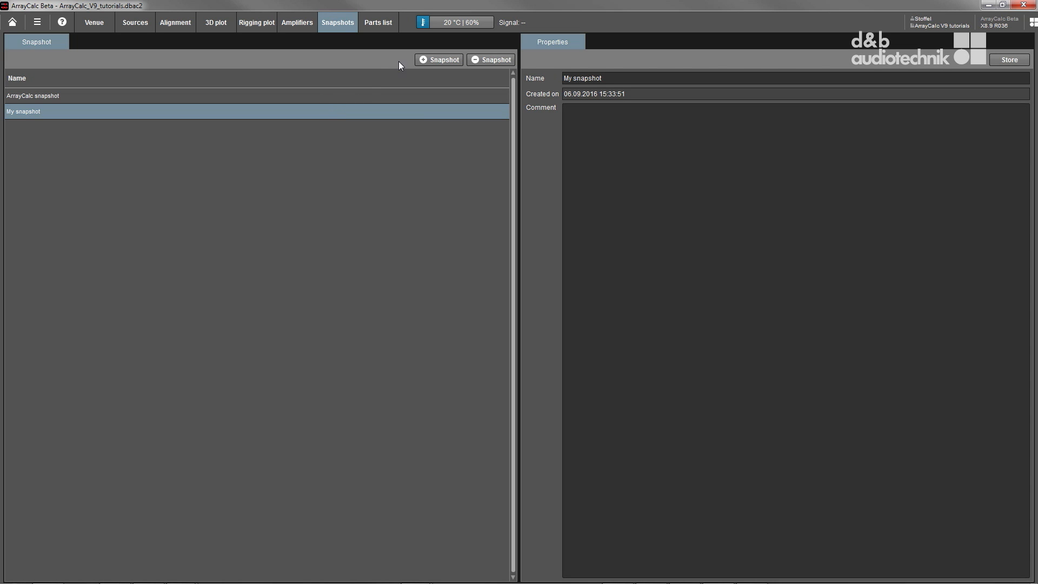
{"action": "left_click", "coordinate": [438, 58]}
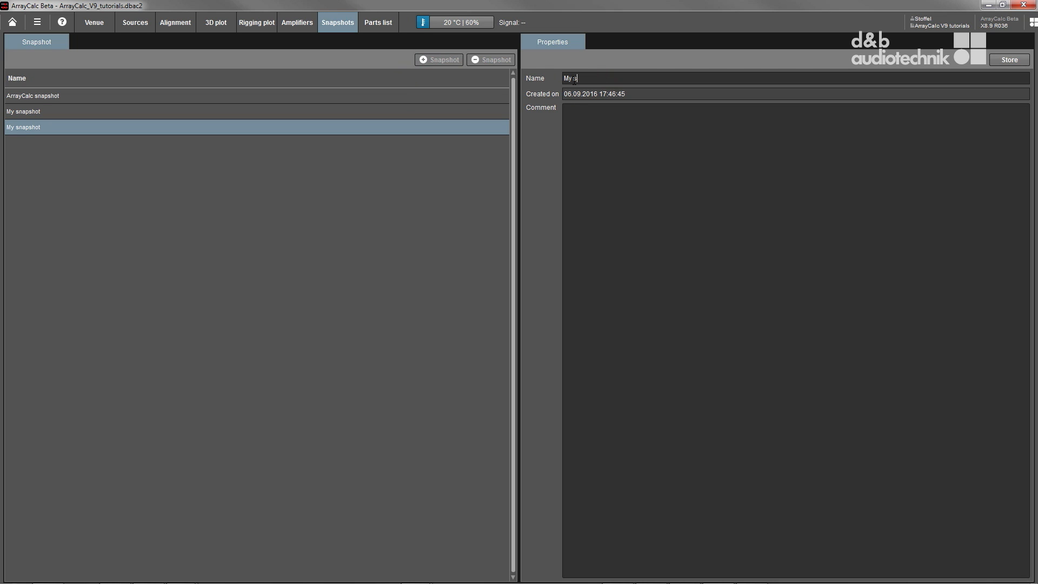
{"action": "type", "text": "econd snapshot"}
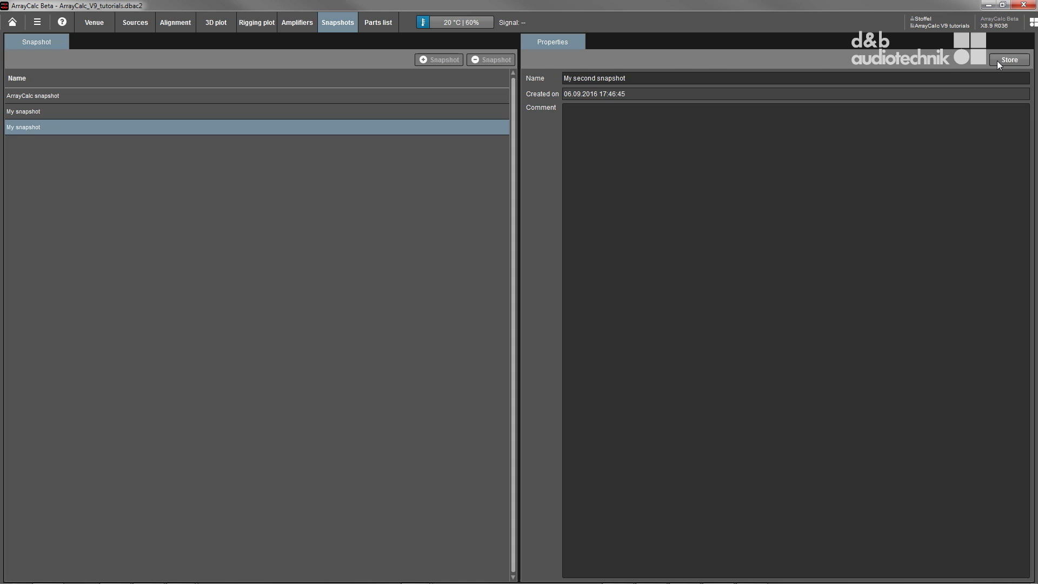
{"action": "left_click", "coordinate": [1007, 59]}
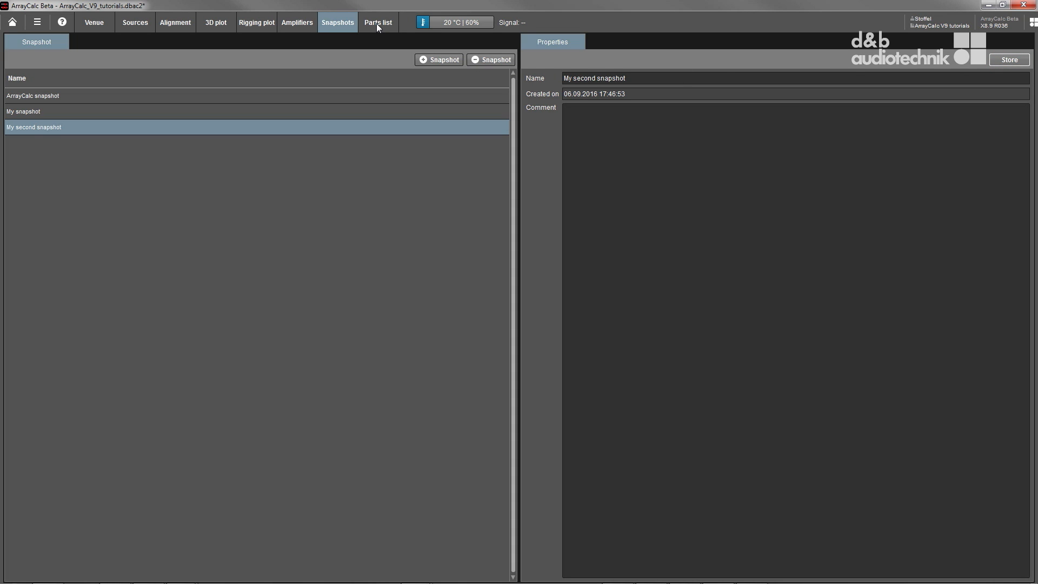
{"action": "left_click", "coordinate": [378, 21]}
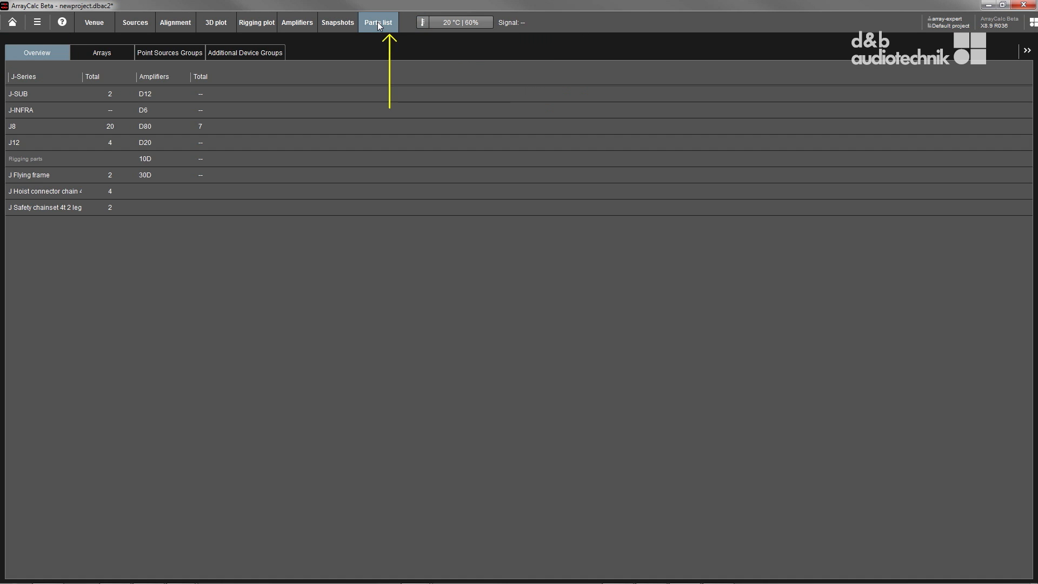